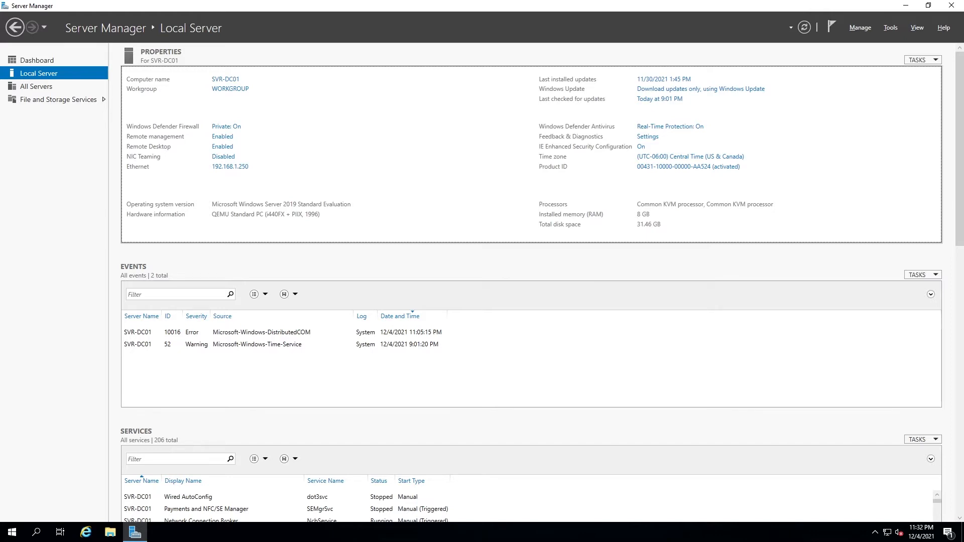
Start the Add Roles and Features Wizard, skip the intro page by default and keep role-based installation.
left_click(860, 27)
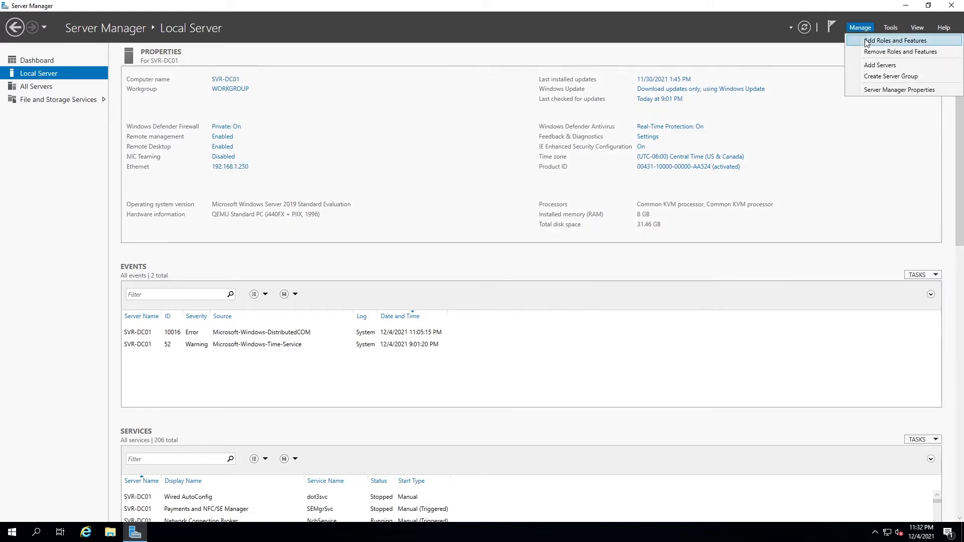
left_click(897, 40)
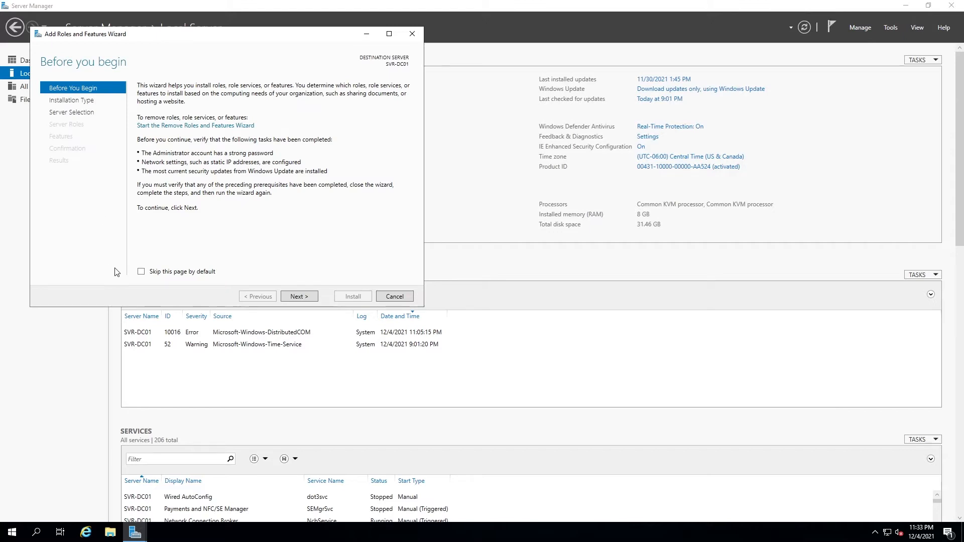
left_click(140, 271)
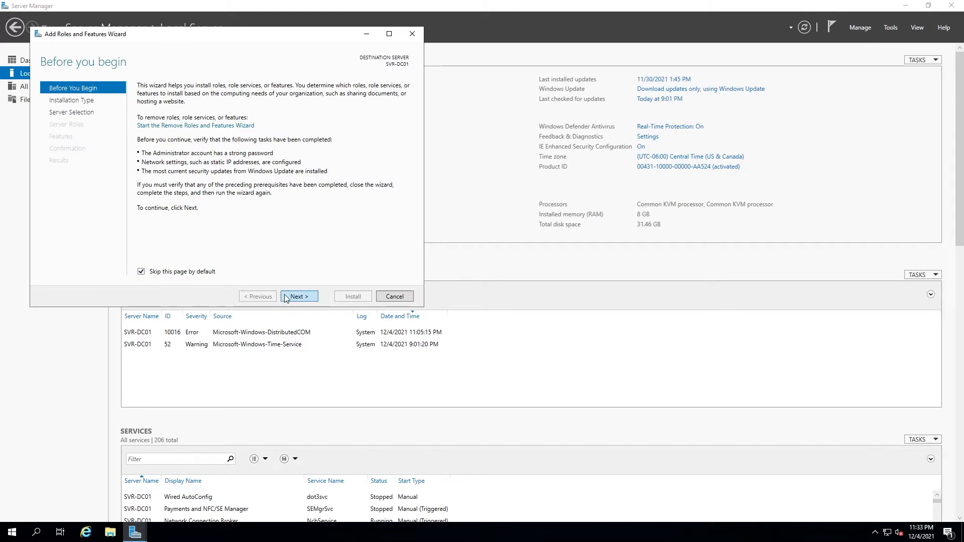
left_click(300, 297)
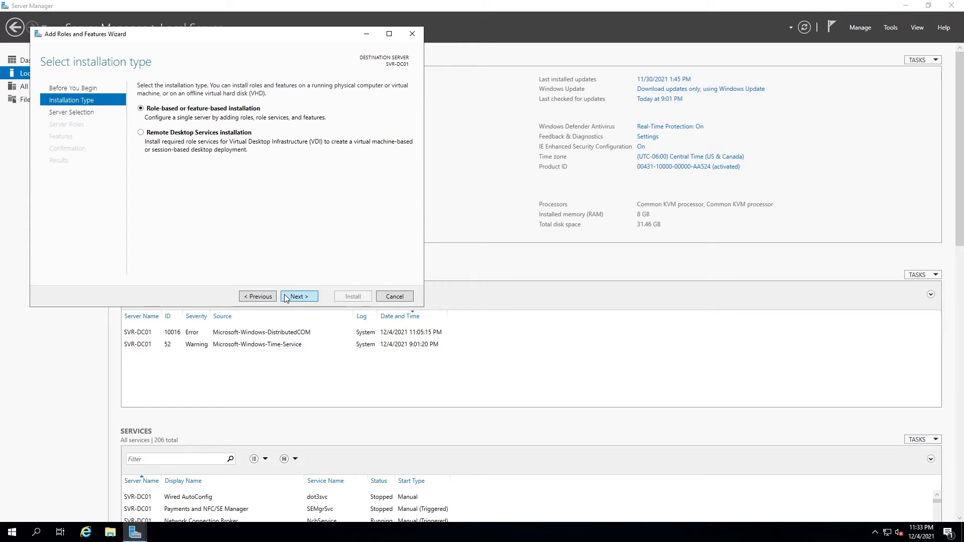
left_click(298, 297)
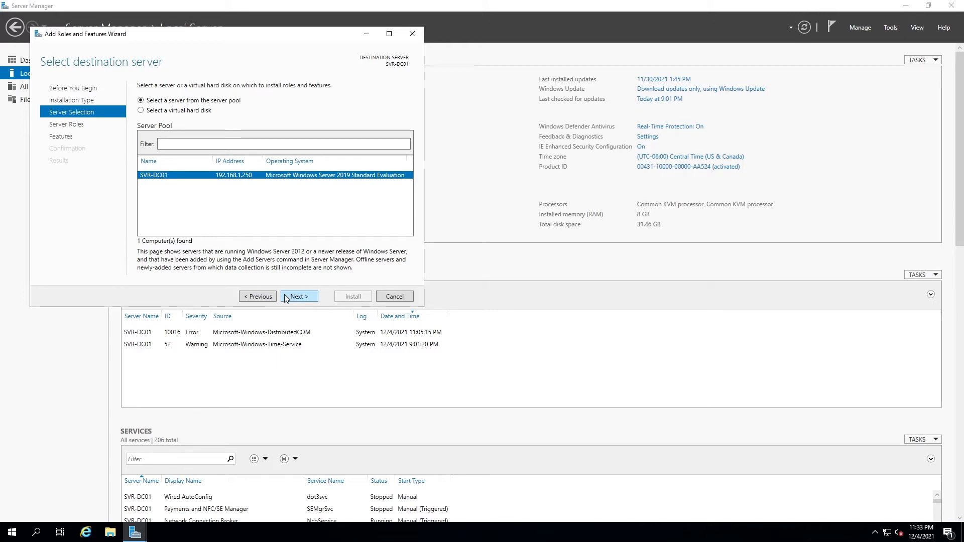
Target SVR-DC01 and select Active Directory Domain Services and DNS Server with their required tools.
left_click(299, 295)
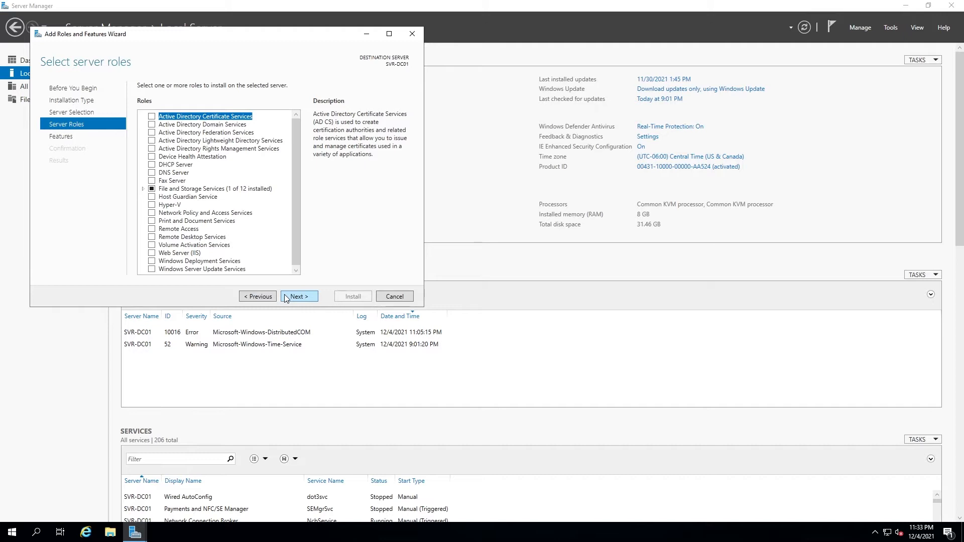
mouse_move(152, 126)
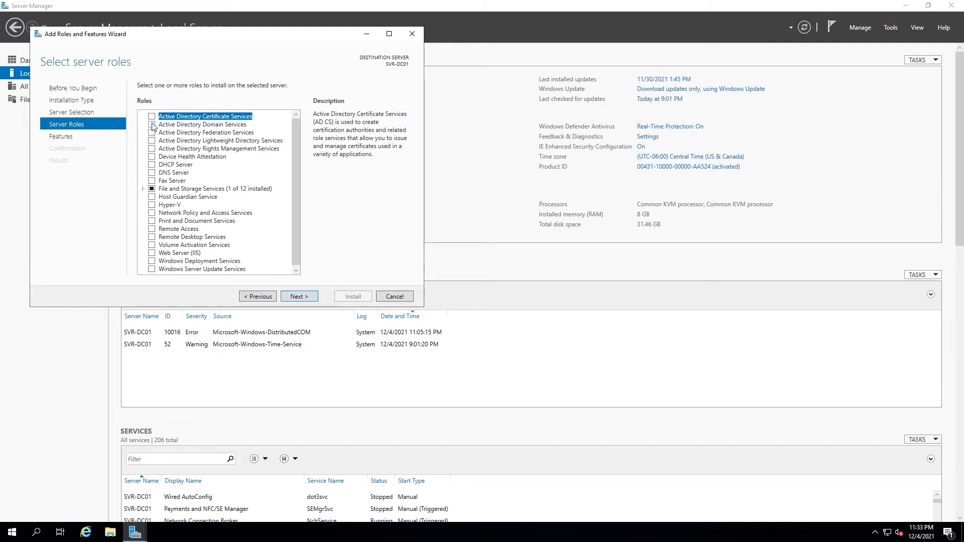
left_click(151, 124)
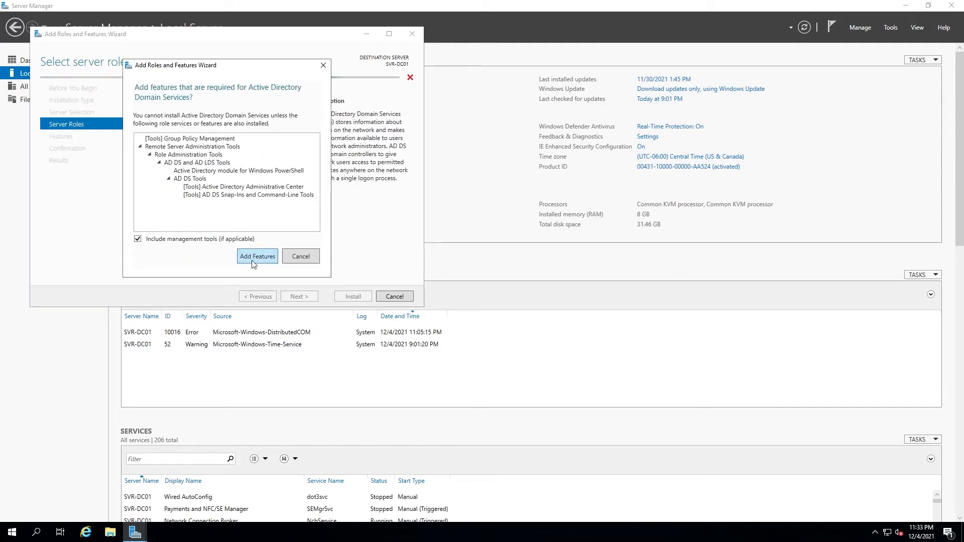
left_click(257, 256)
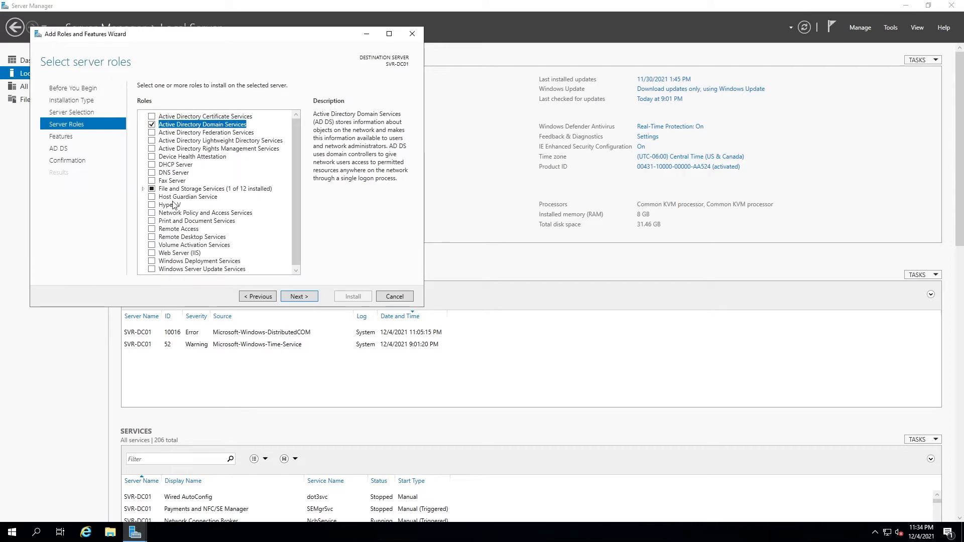
left_click(152, 172)
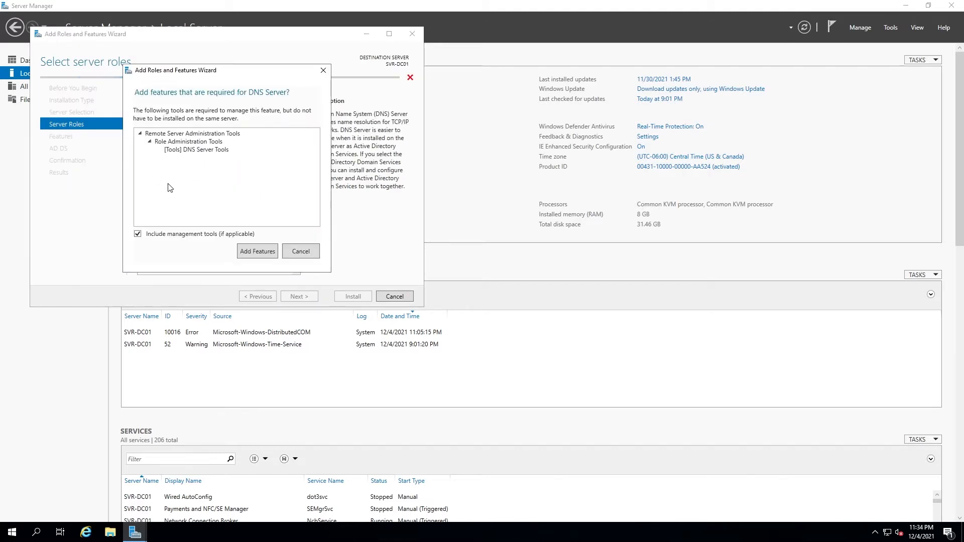
left_click(257, 252)
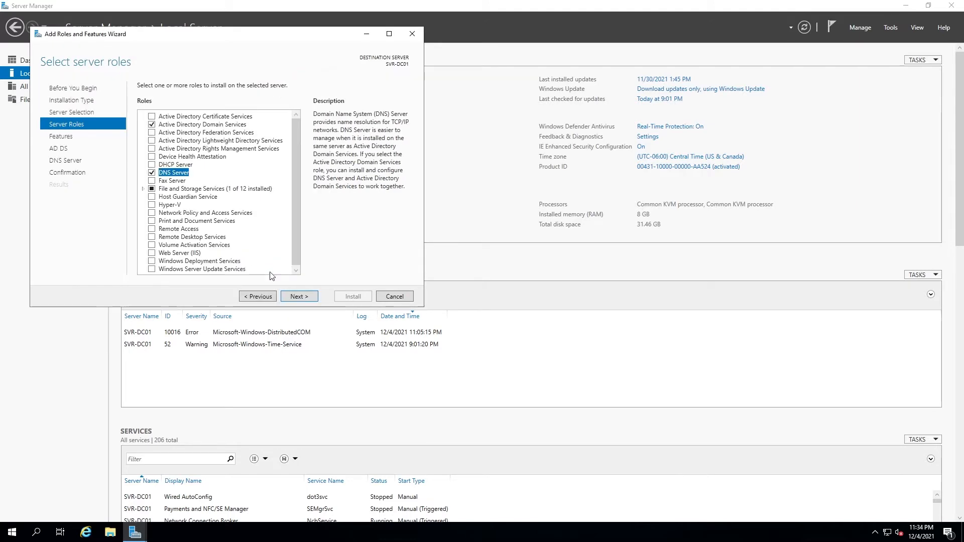
Proceed past Features, AD DS and DNS Server pages to the Confirmation summary.
left_click(298, 295)
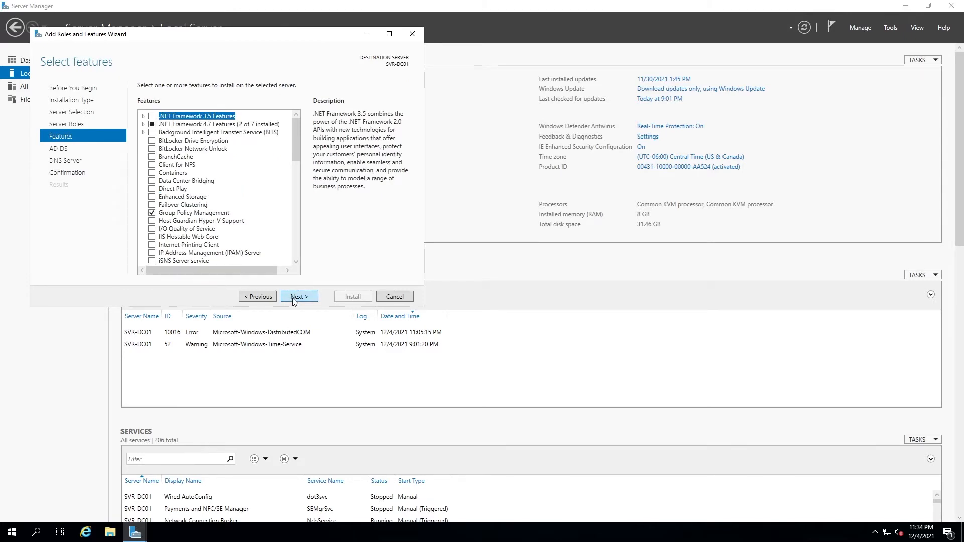
left_click(300, 295)
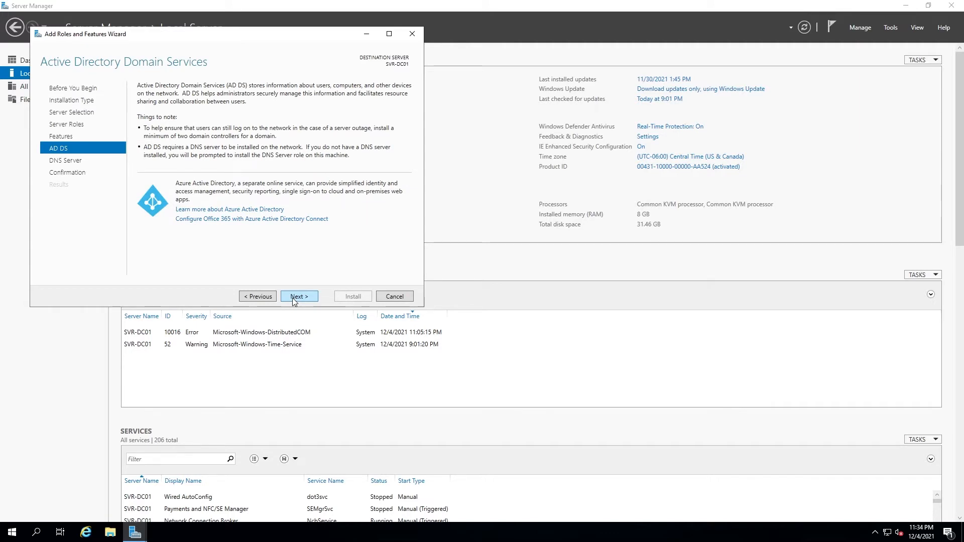
left_click(299, 296)
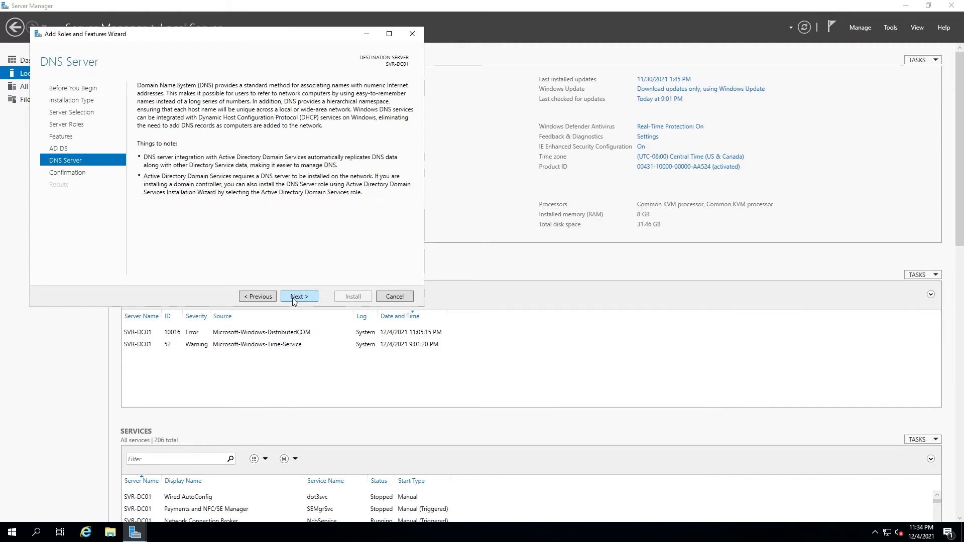
left_click(300, 295)
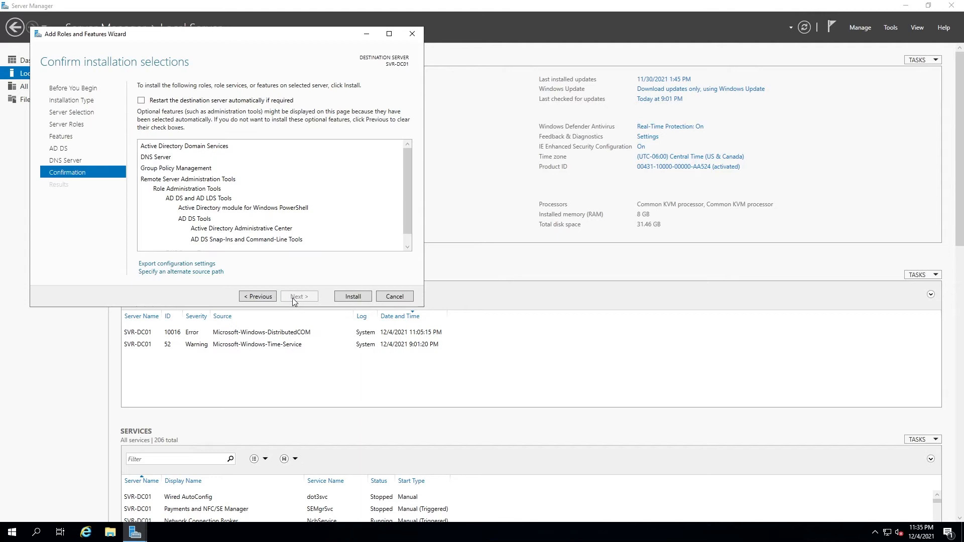
mouse_move(353, 295)
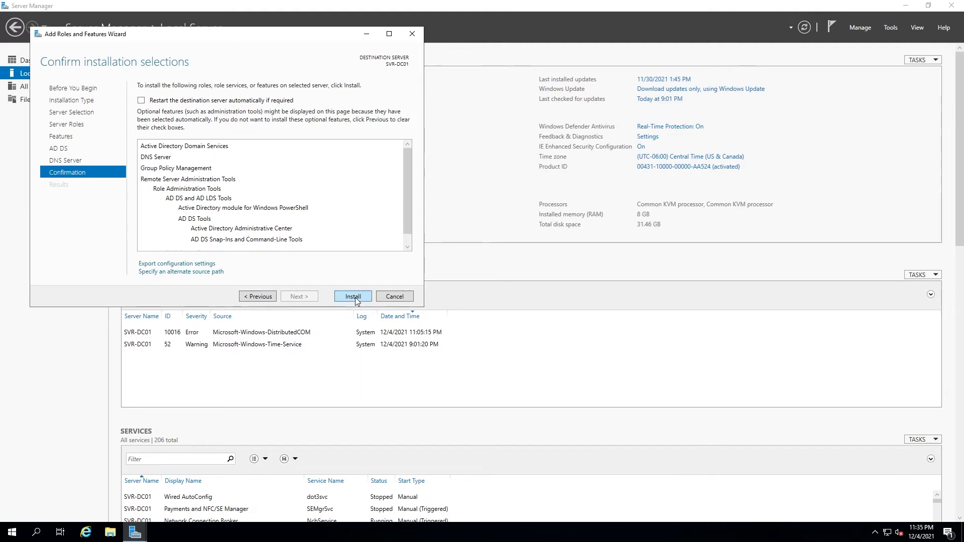
Install the selected roles, close the wizard and check the installation notifications.
left_click(353, 296)
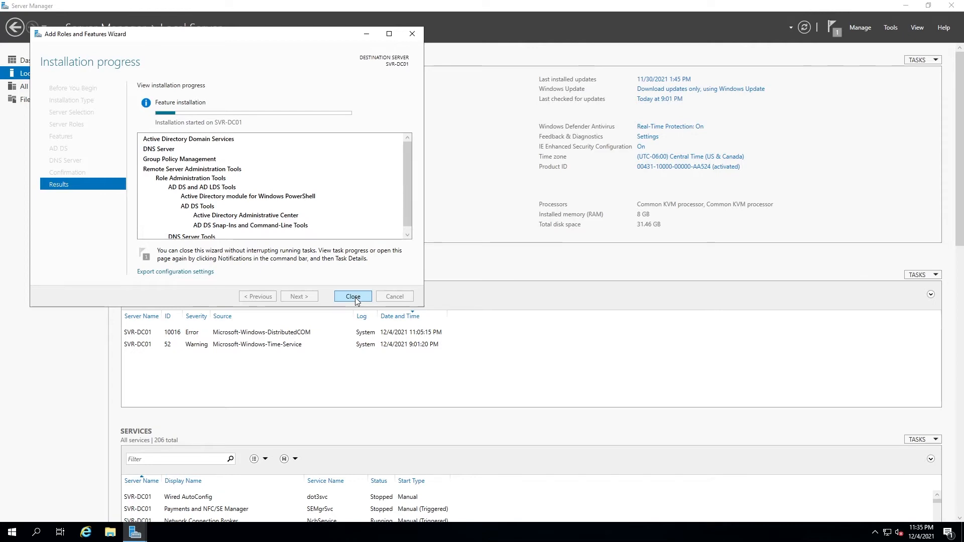
left_click(352, 295)
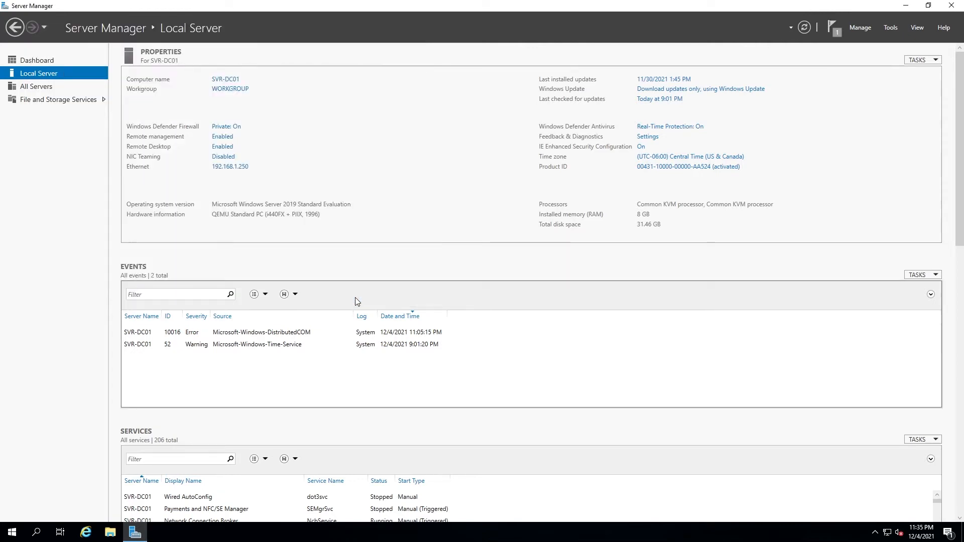
left_click(831, 28)
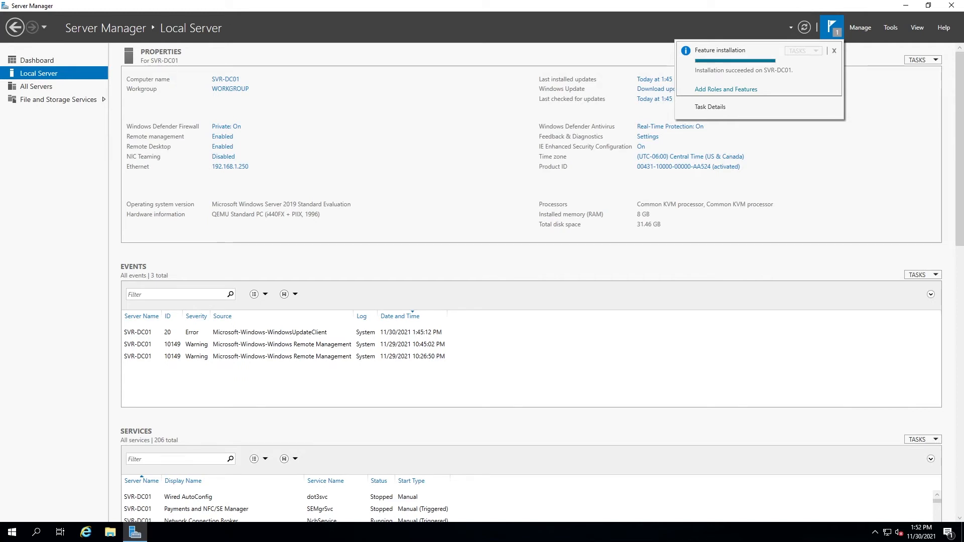
From the installation task details, promote this server to a domain controller.
left_click(726, 90)
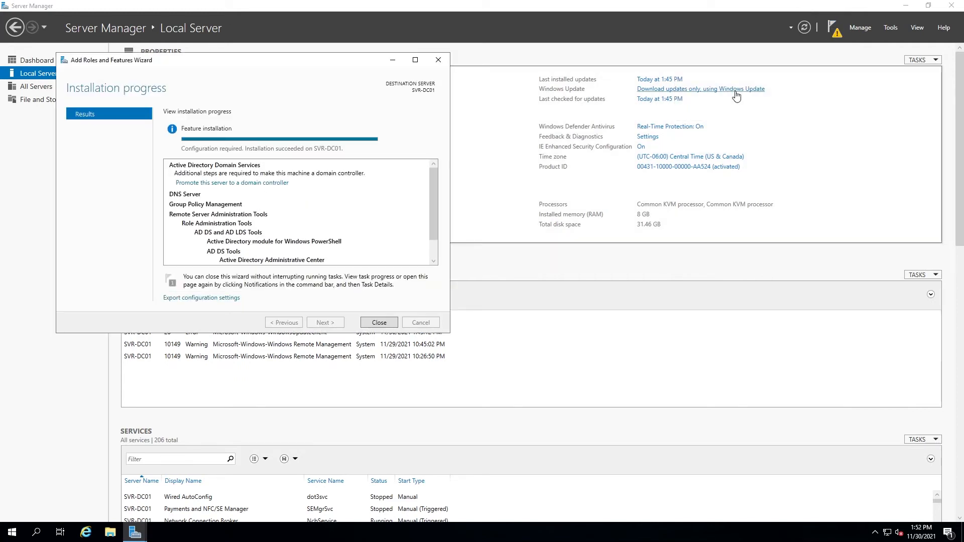
mouse_move(258, 179)
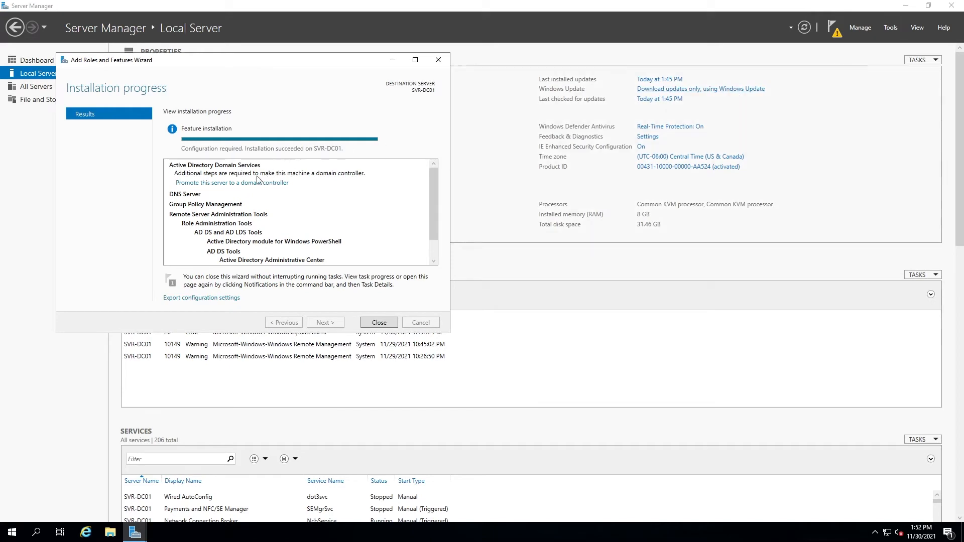
mouse_move(231, 182)
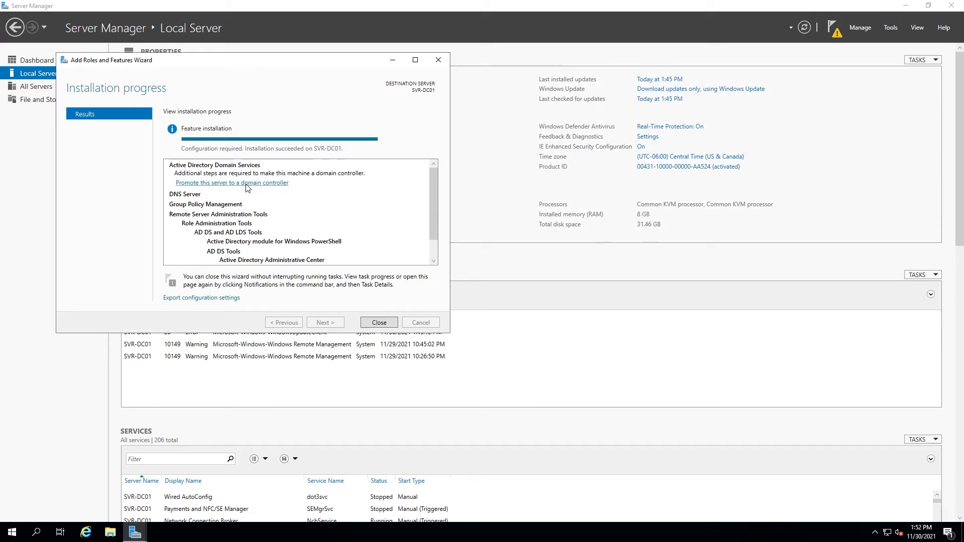
left_click(232, 183)
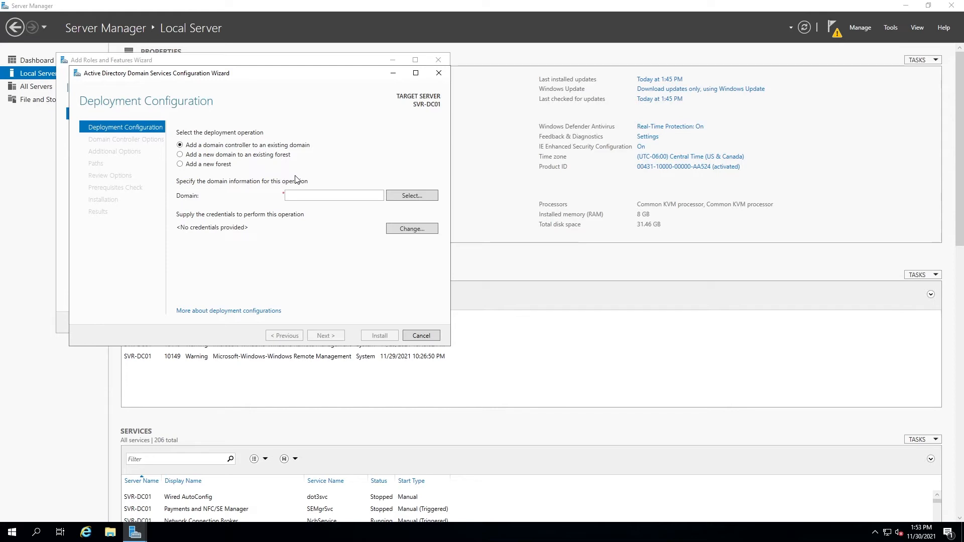
mouse_move(221, 172)
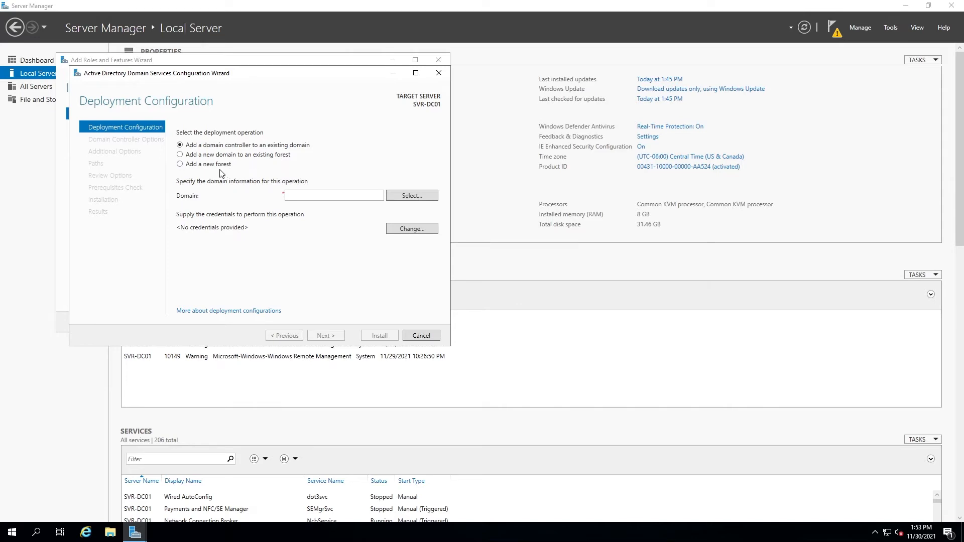
Add a new forest with root domain name test.lab and continue to Domain Controller Options.
left_click(179, 164)
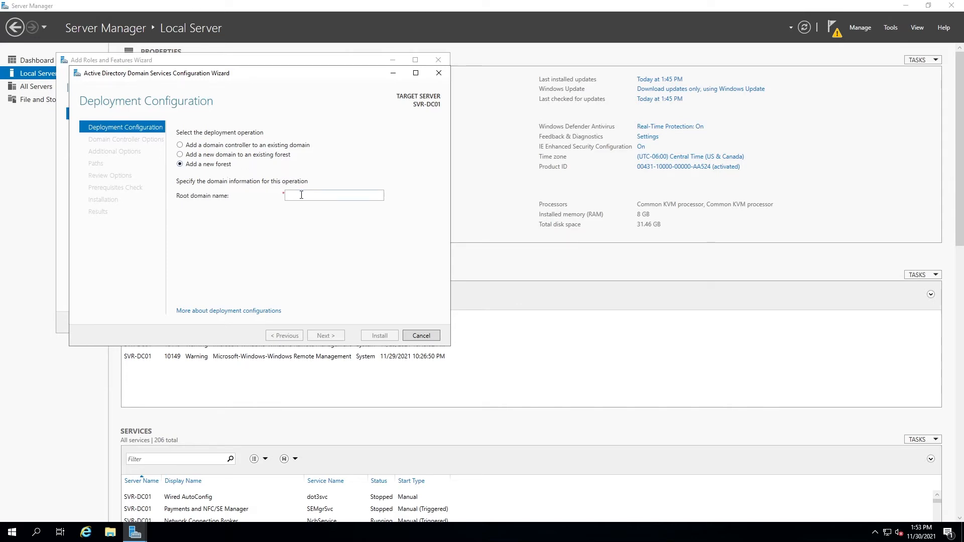
type("test.lab")
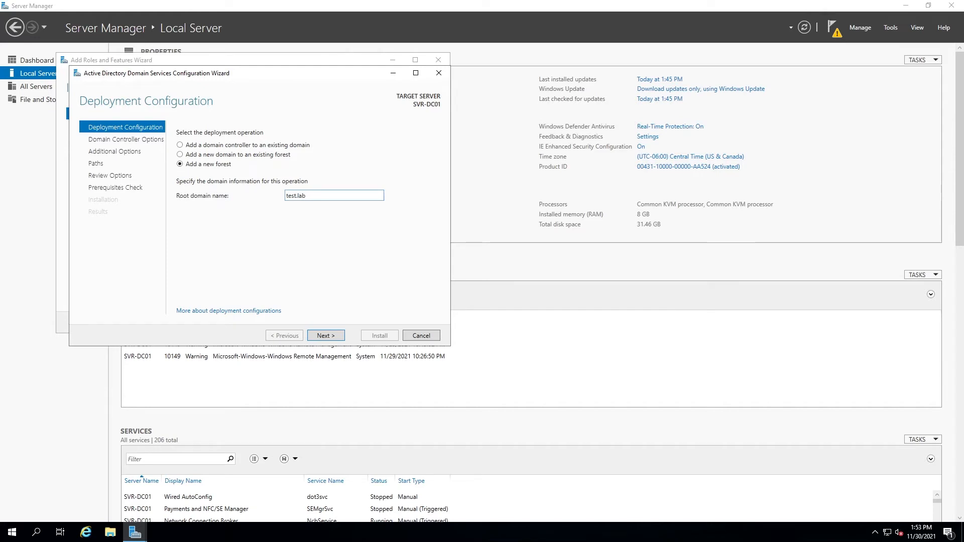
left_click(325, 336)
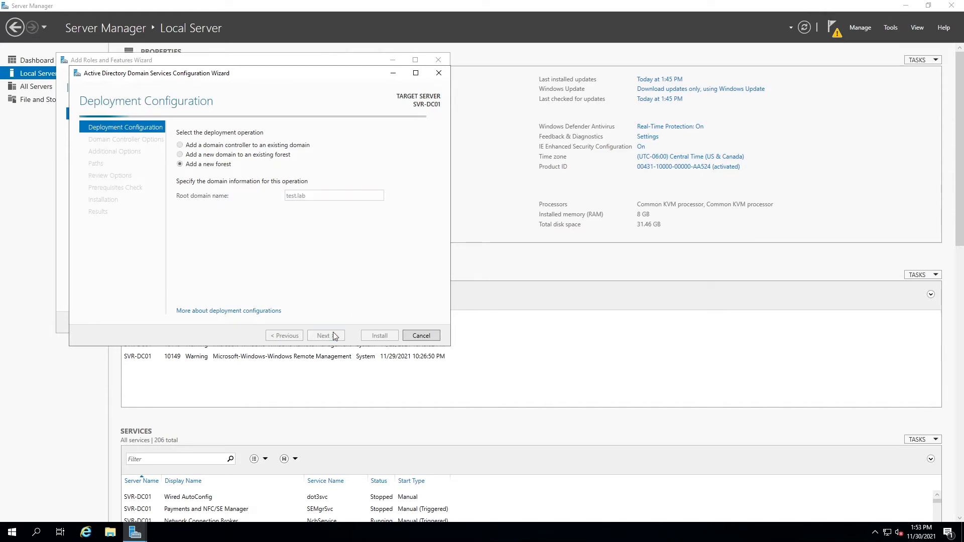
left_click(325, 335)
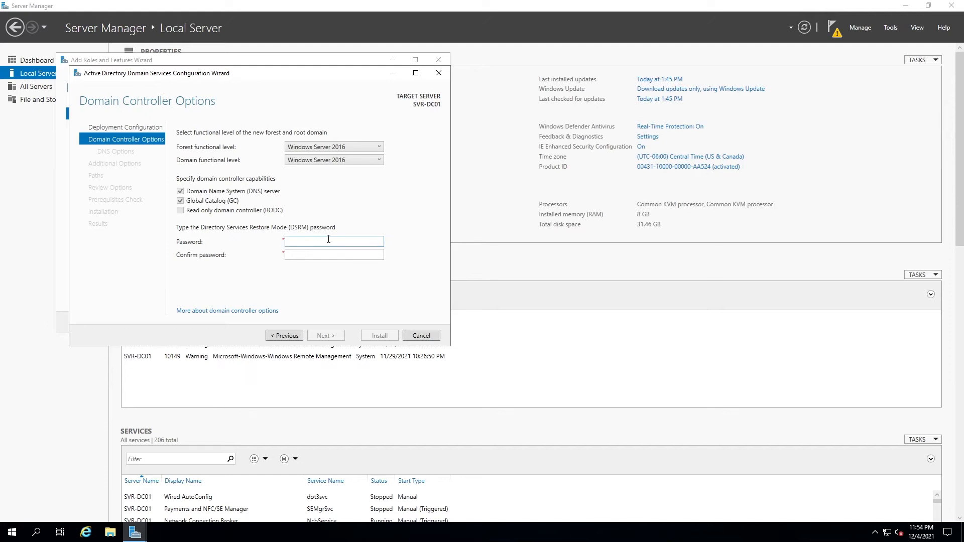
Set the DSRM password, leave DNS delegation off and accept TEST as the NetBIOS name.
type("password")
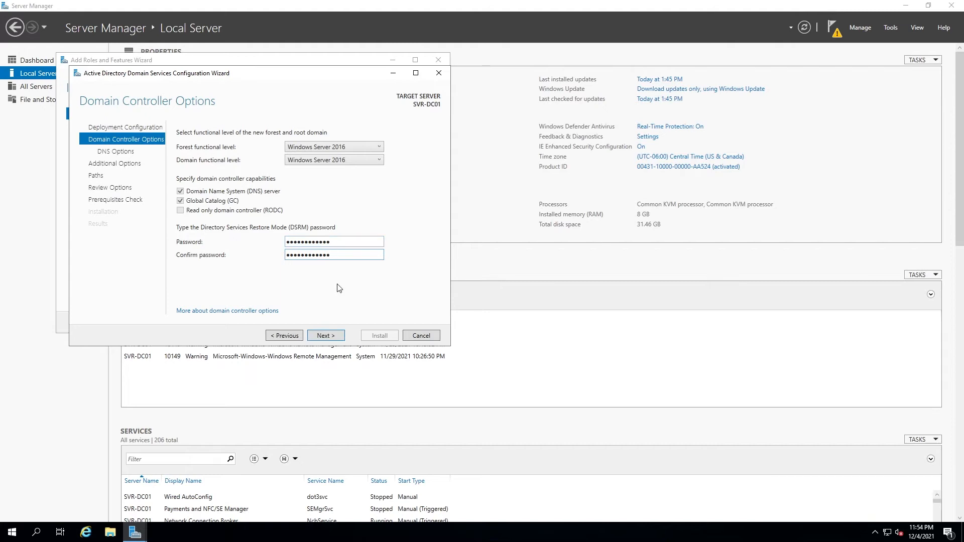
left_click(326, 335)
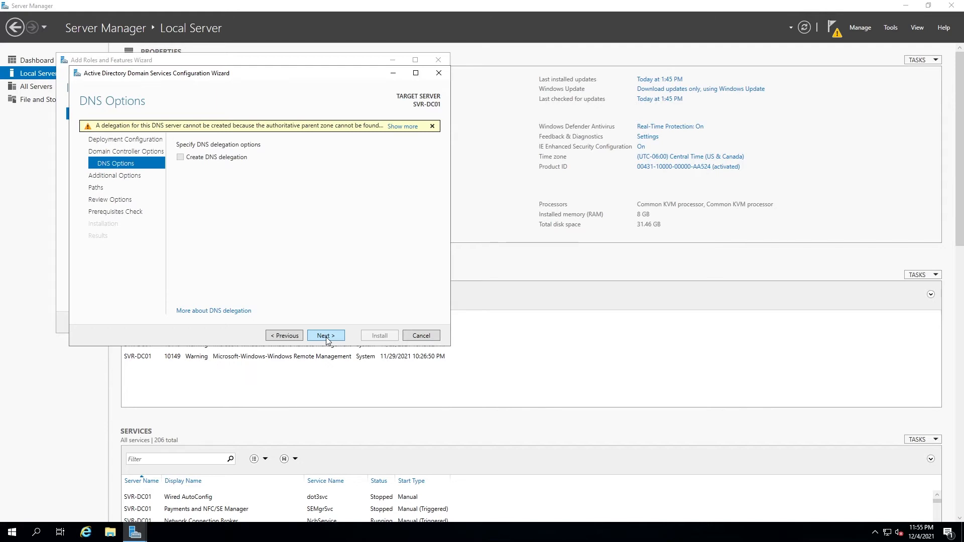
left_click(325, 335)
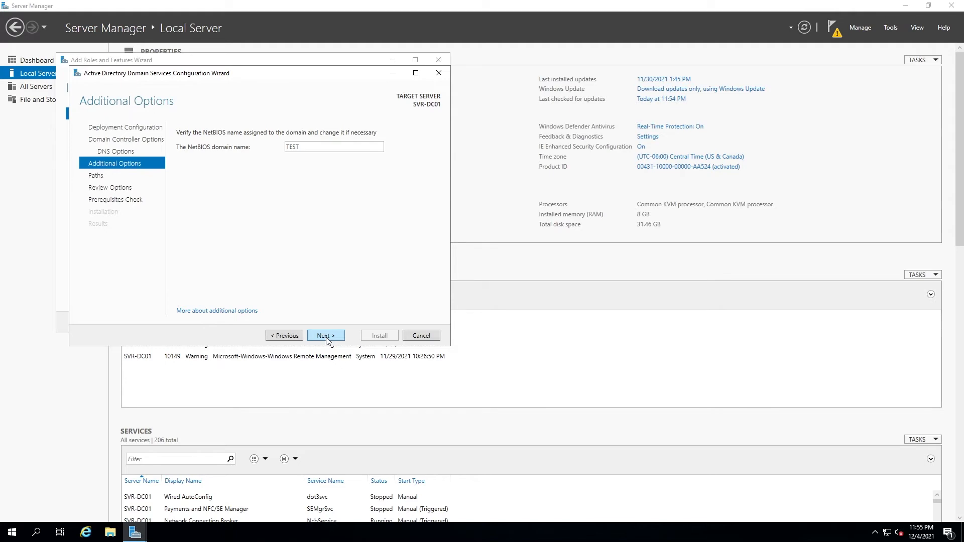
left_click(325, 335)
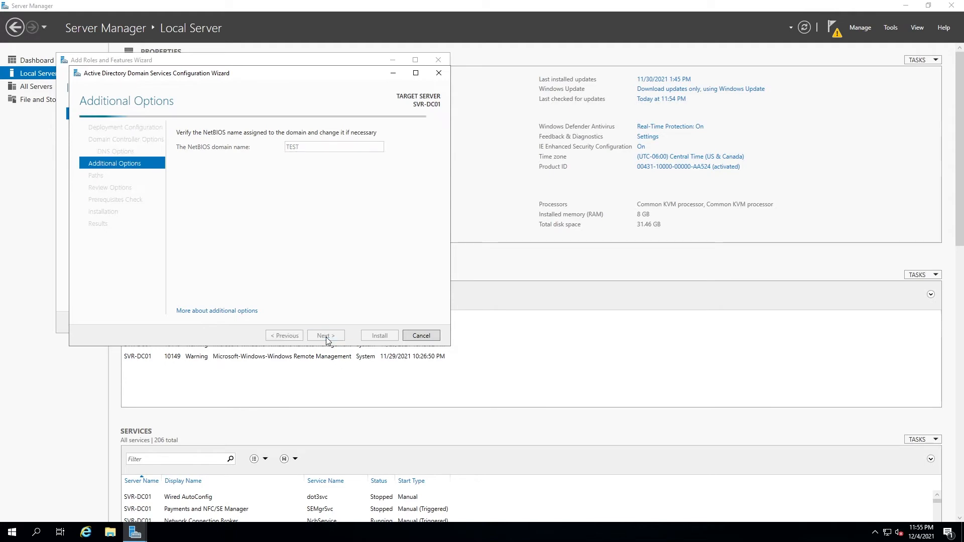
Keep default AD DS paths, view and close the generated PowerShell script, then run the prerequisites check.
left_click(325, 336)
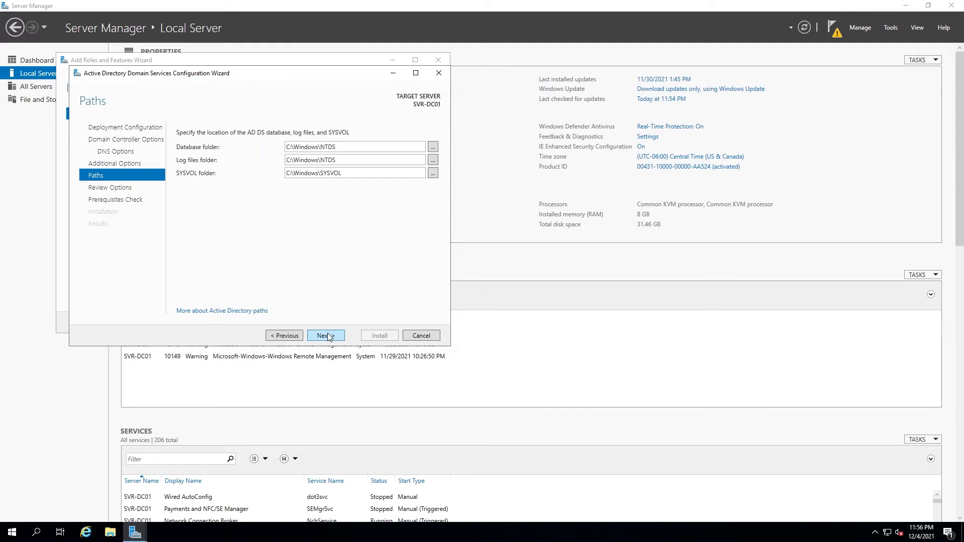
left_click(324, 336)
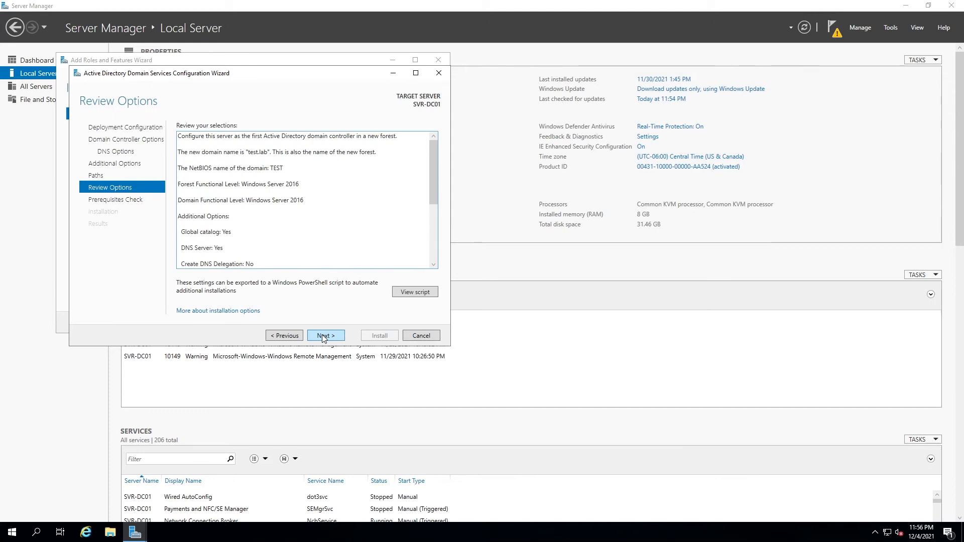
left_click(415, 292)
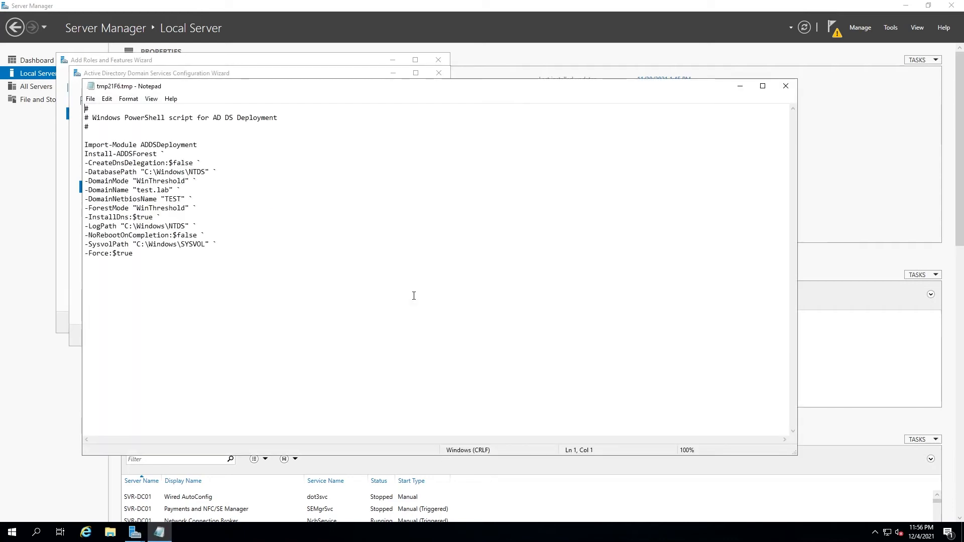
left_click(785, 85)
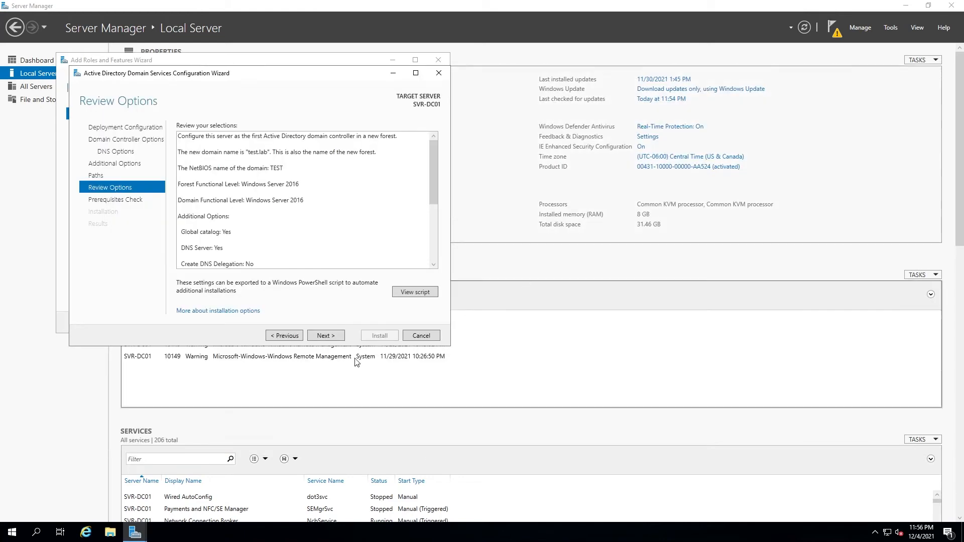
left_click(325, 336)
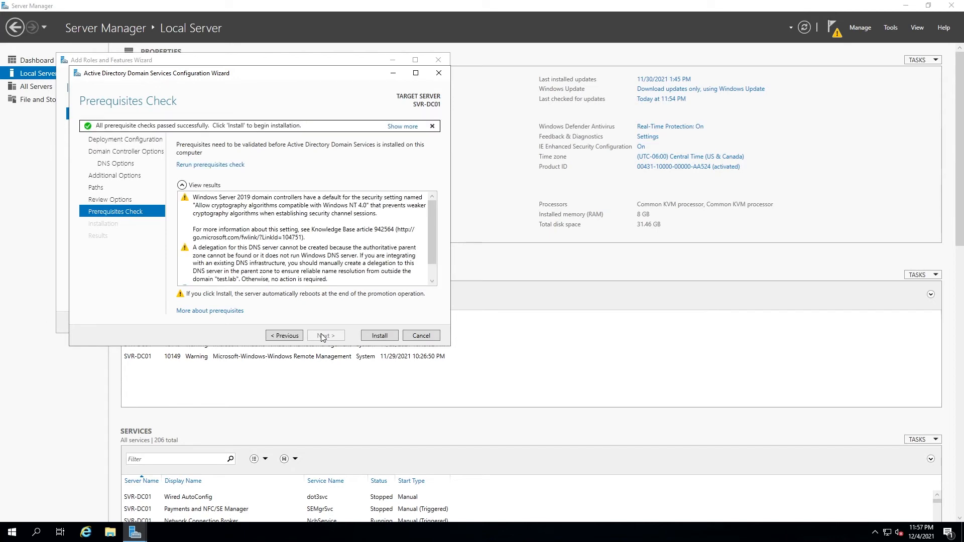
Install the test.lab forest so SVR-DC01 becomes a domain controller and restarts.
left_click(379, 336)
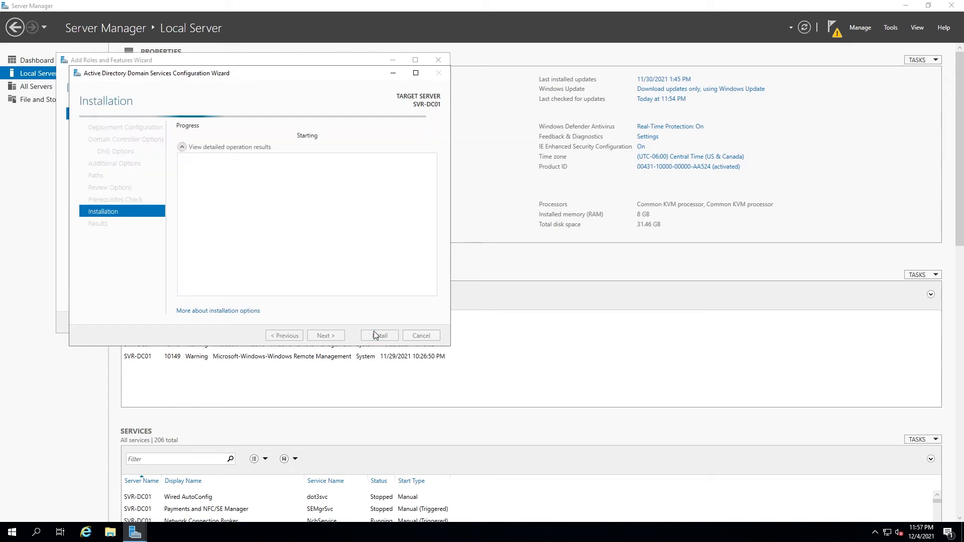
left_click(380, 336)
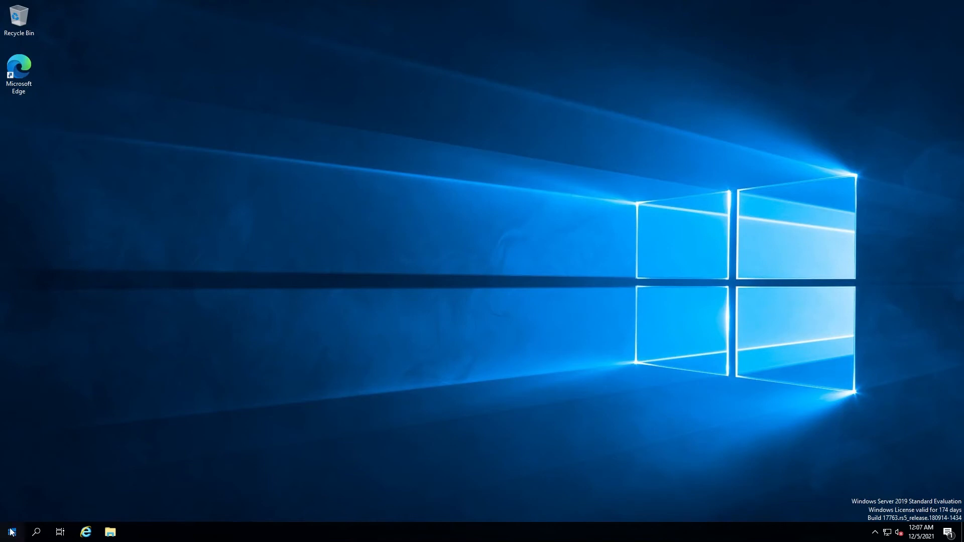
Launch Active Directory Users and Computers from Windows Administrative Tools in the Start menu.
left_click(10, 532)
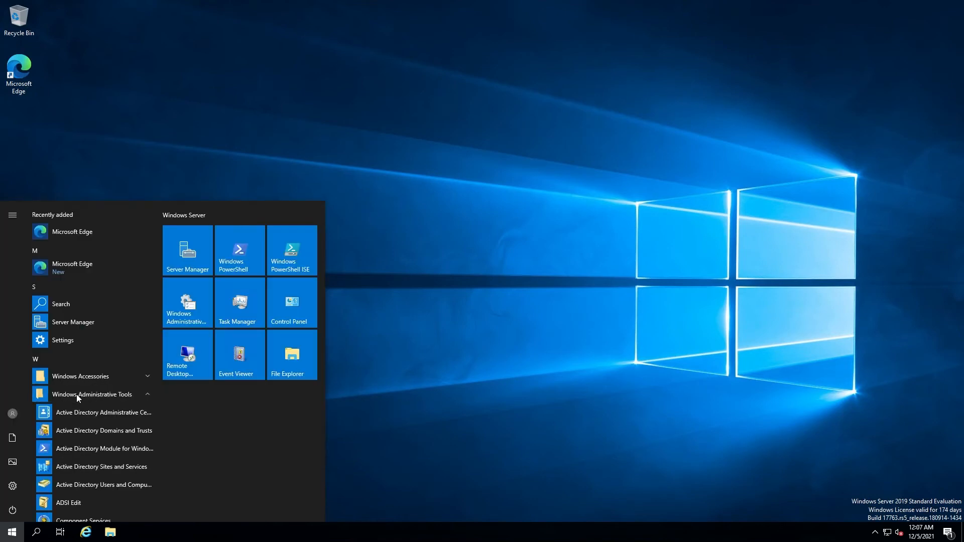
scroll("down", 3)
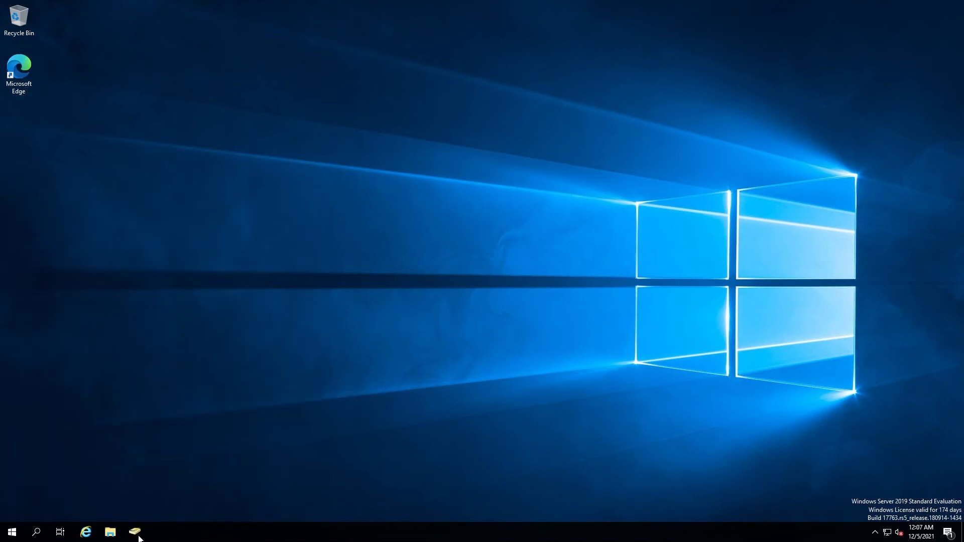
left_click(135, 533)
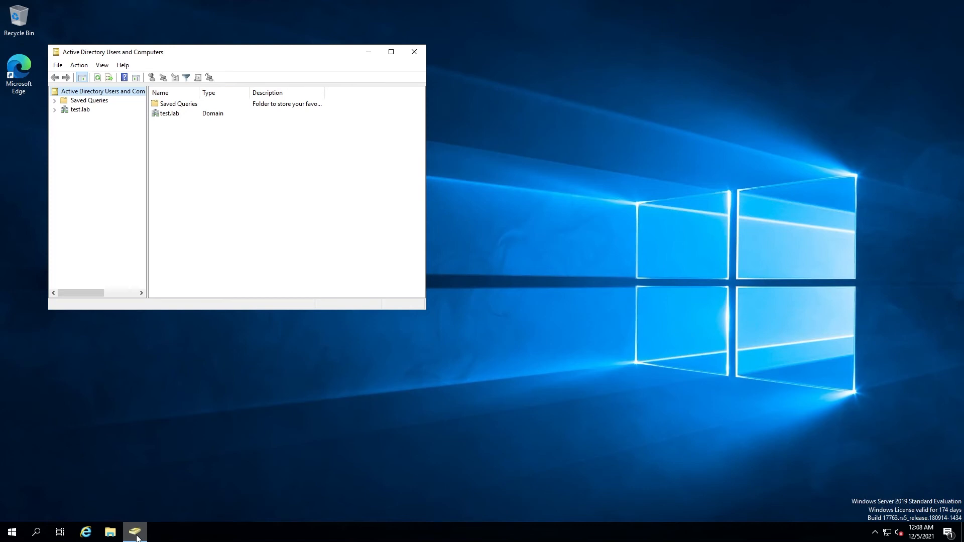
mouse_move(135, 145)
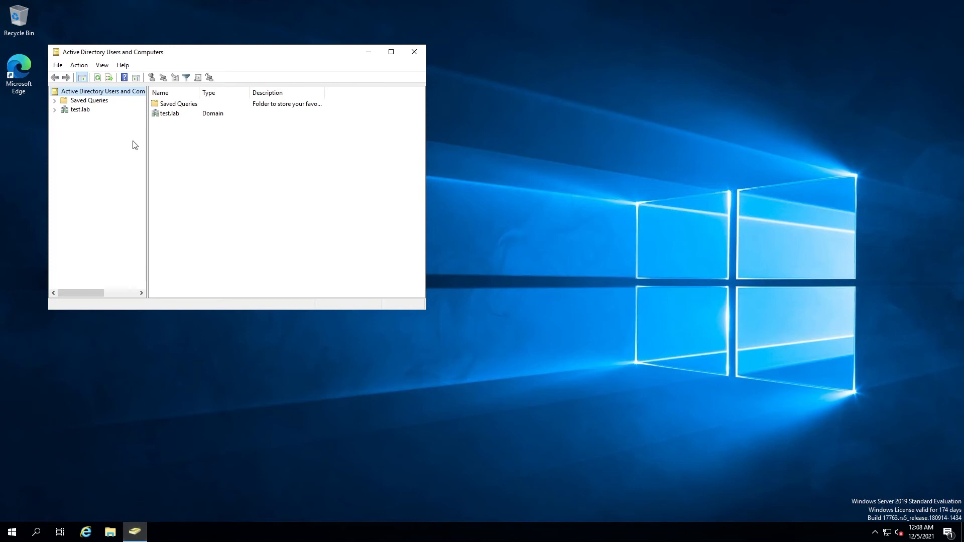
Enable Advanced Features from the View menu in Active Directory Users and Computers.
left_click(101, 66)
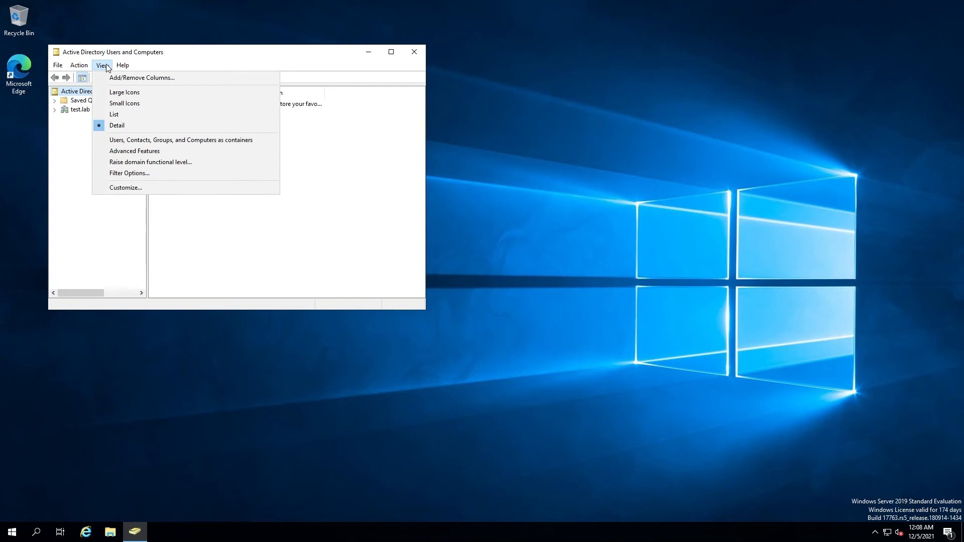
left_click(112, 154)
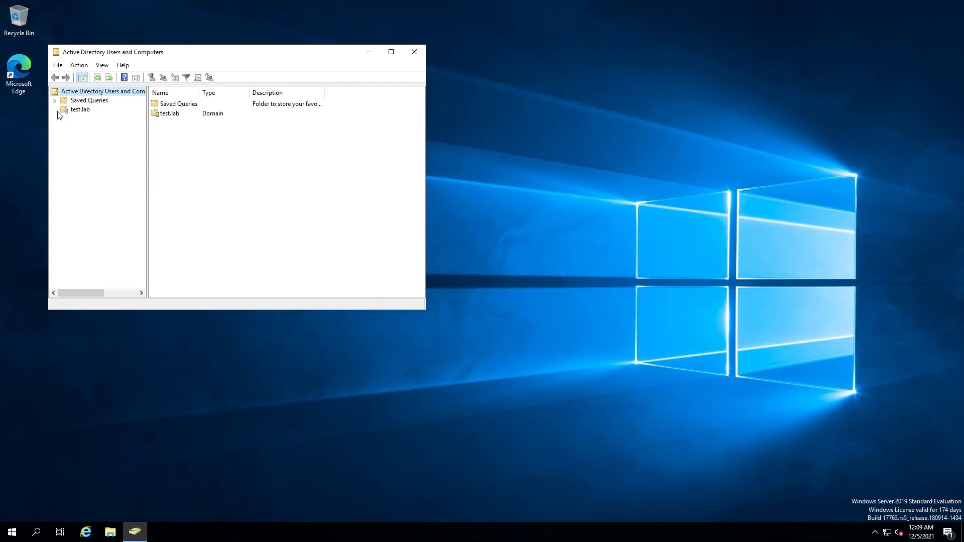
Add a new organizational unit named Homelab under the test.lab domain.
right_click(80, 110)
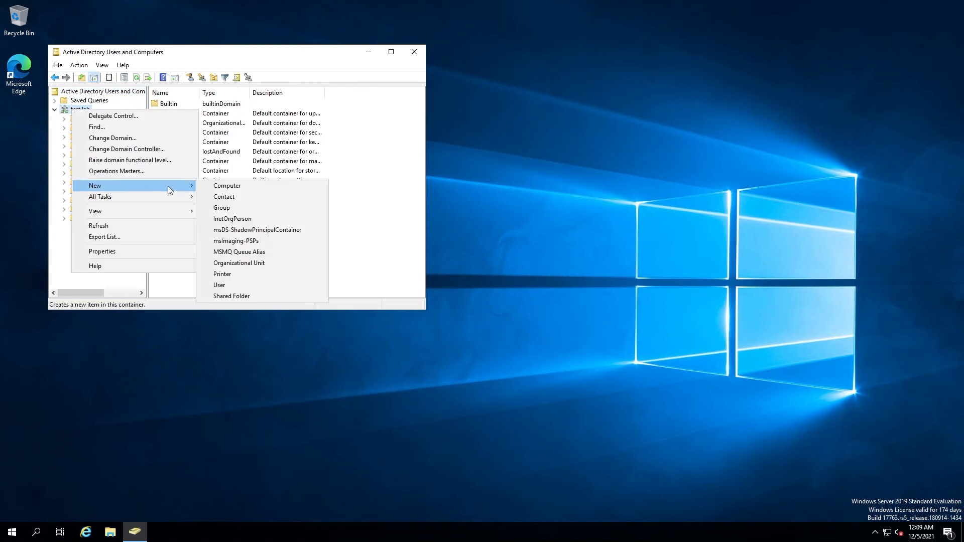
left_click(239, 262)
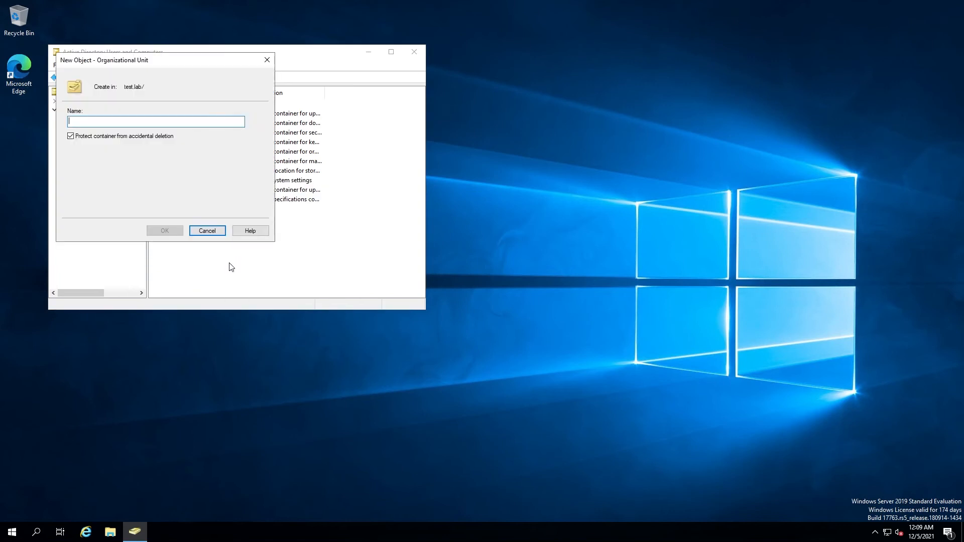
type("Hom")
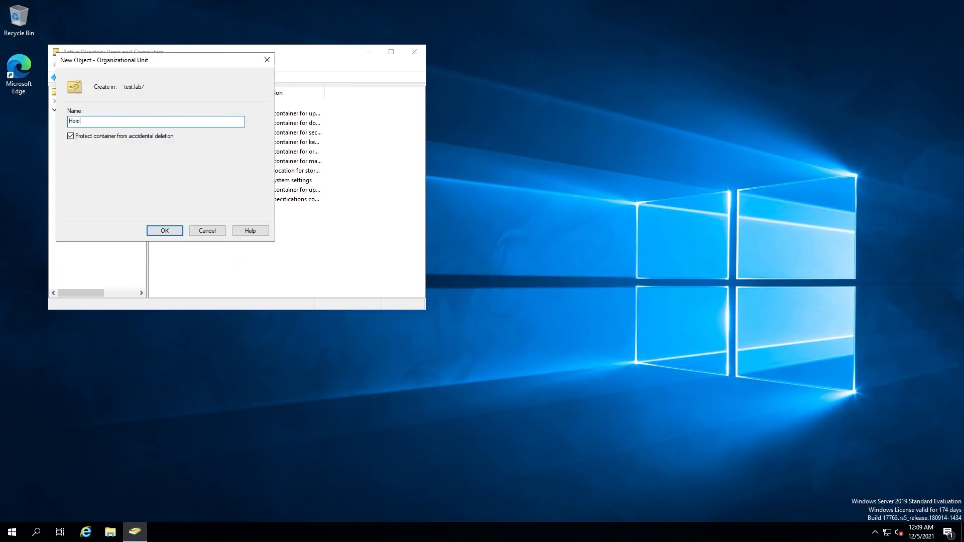
left_click(164, 231)
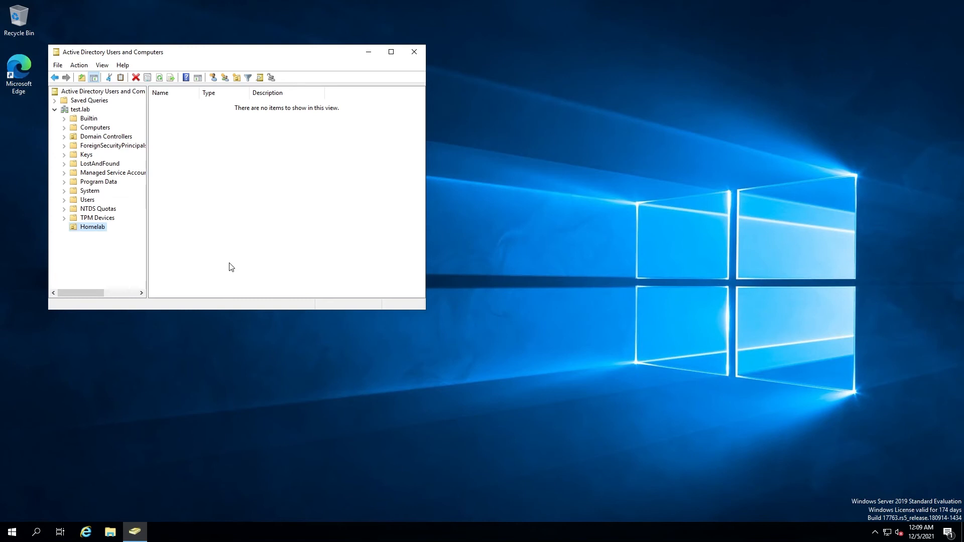
Start a new user in Homelab named Homelab Admin with logon name hladmin.
right_click(93, 227)
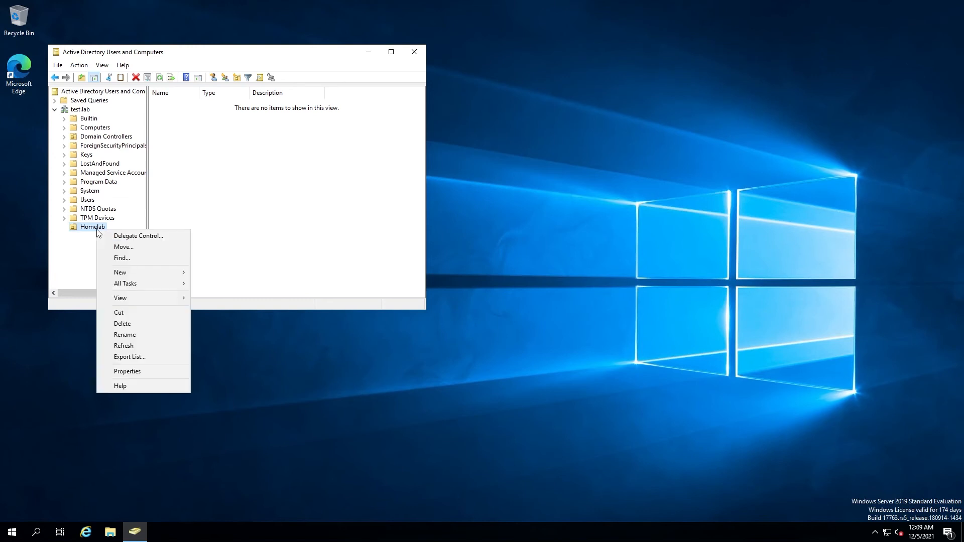
left_click(120, 272)
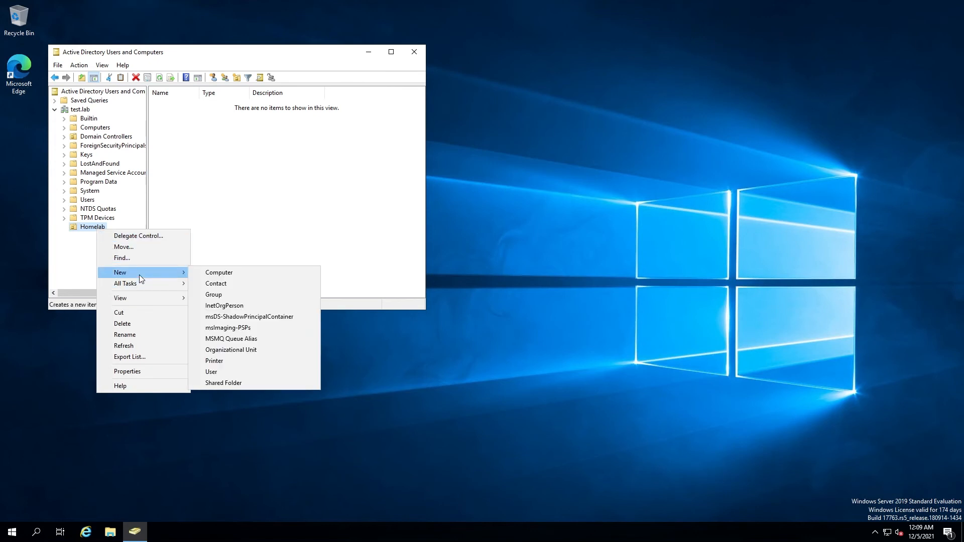
left_click(211, 372)
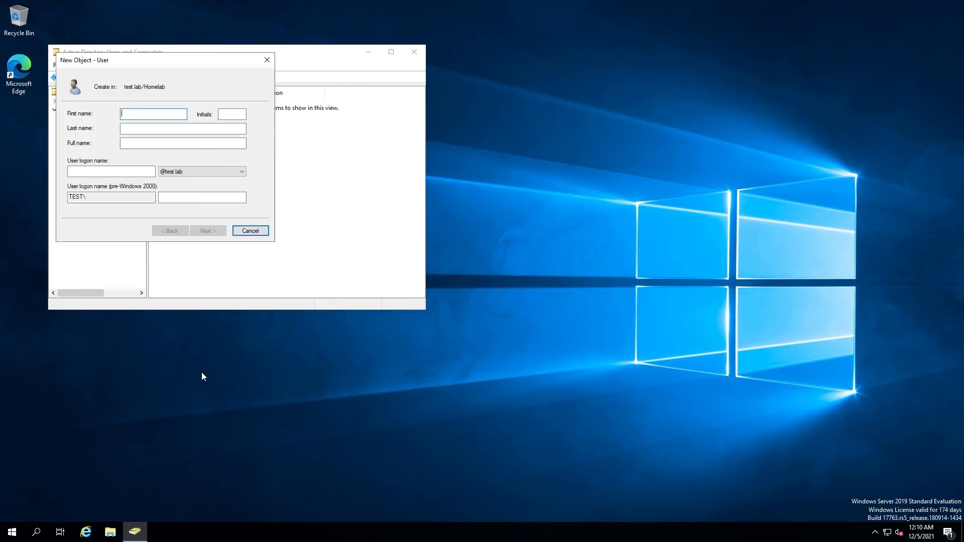
type("Homelab")
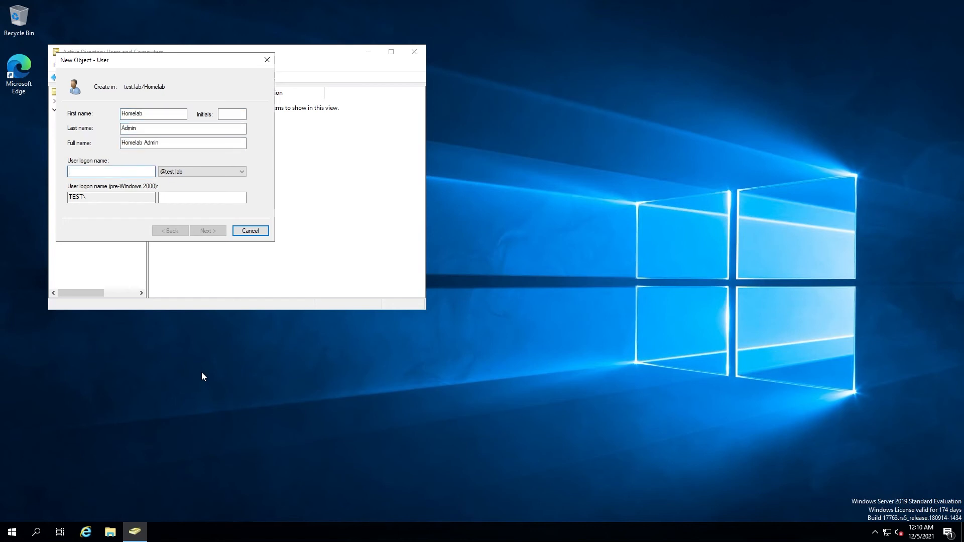
type("hla")
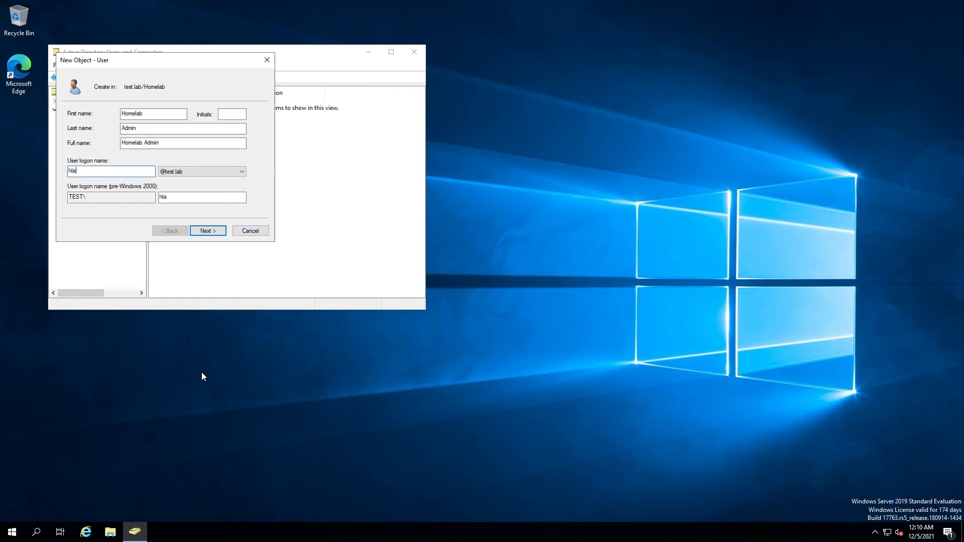
type("dmin")
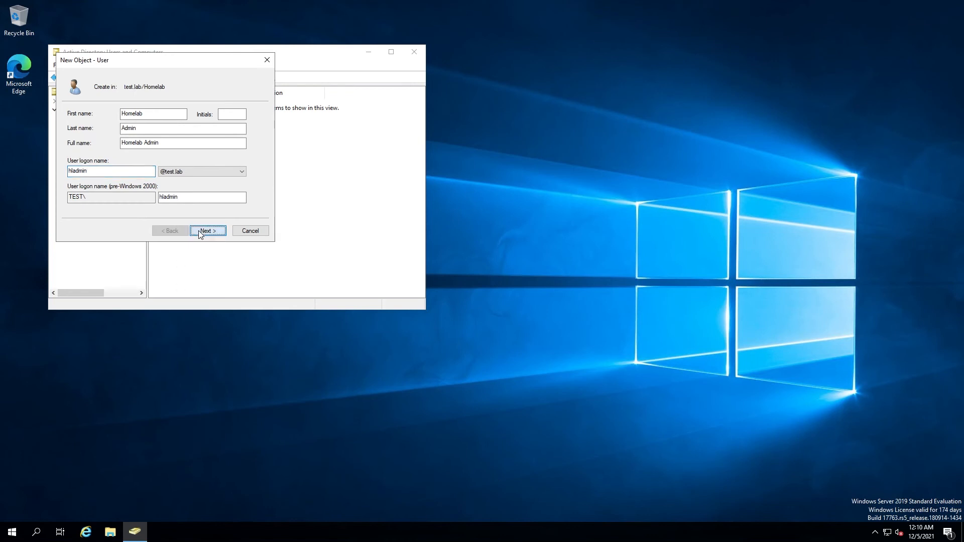
left_click(207, 231)
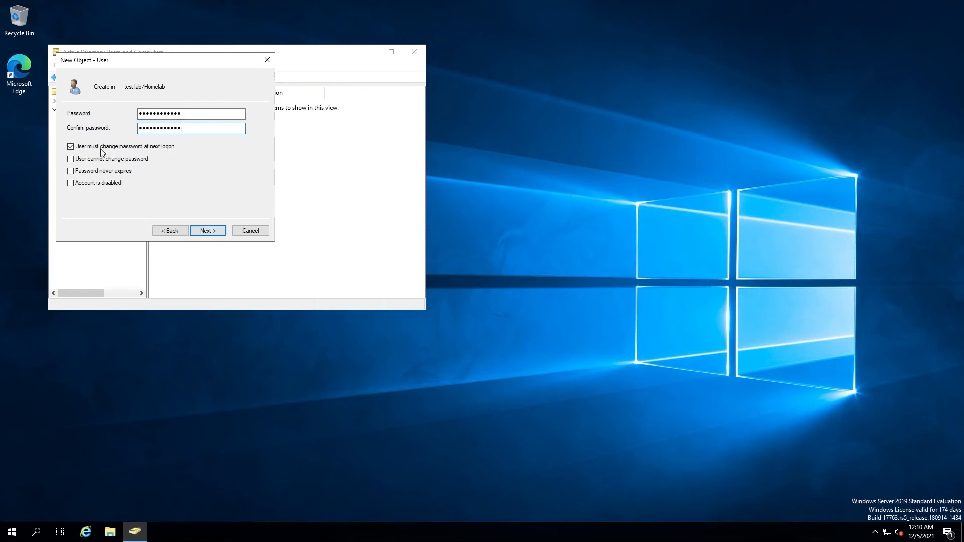
Set the password to never expire without forced change, and finish creating the user.
left_click(70, 146)
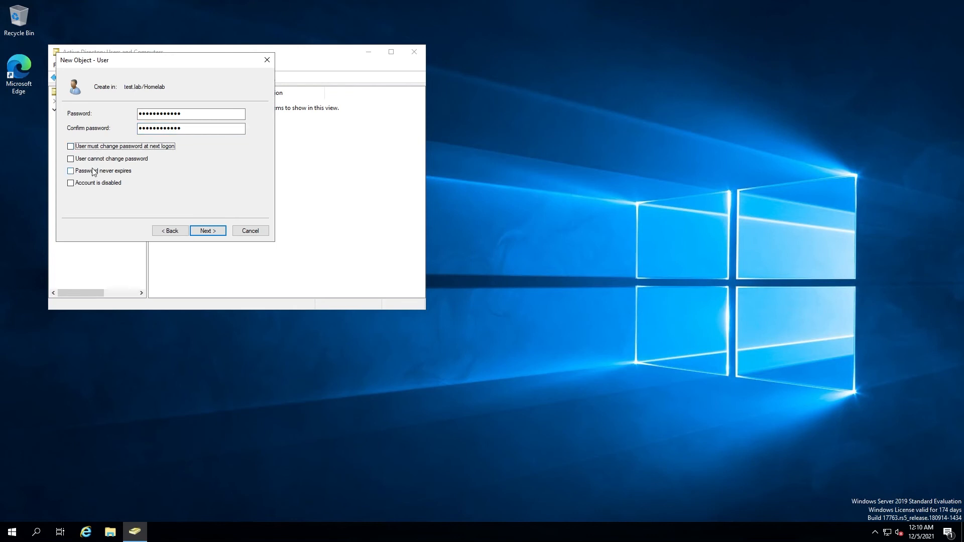
left_click(70, 171)
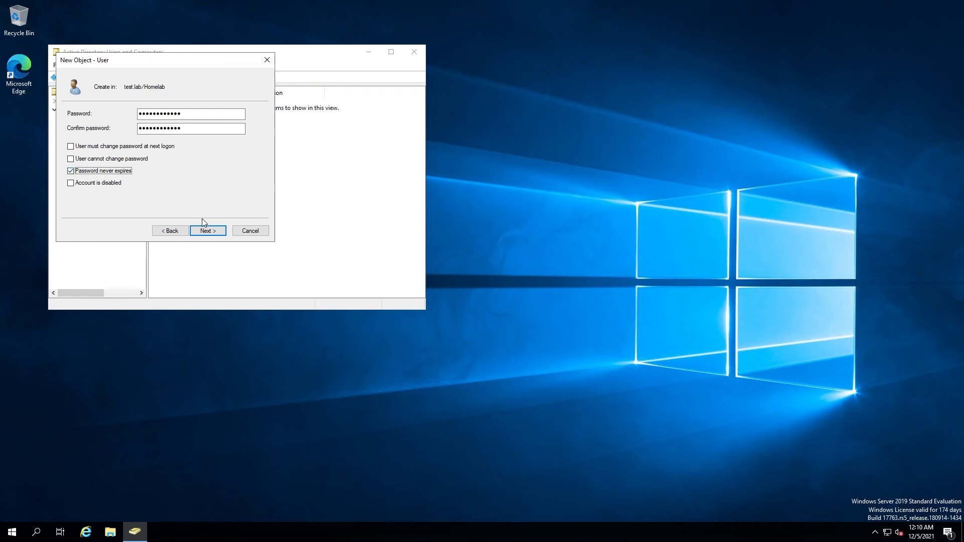
left_click(207, 231)
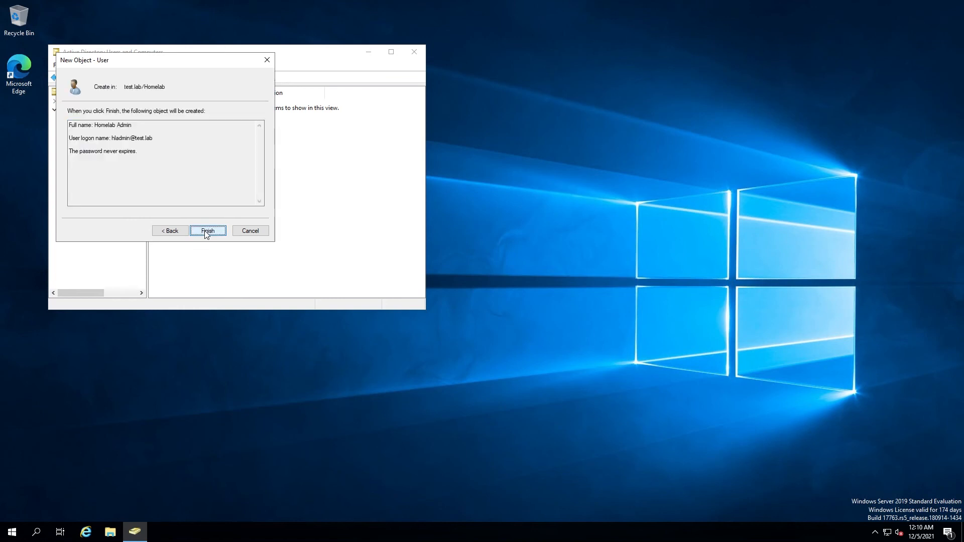
left_click(207, 231)
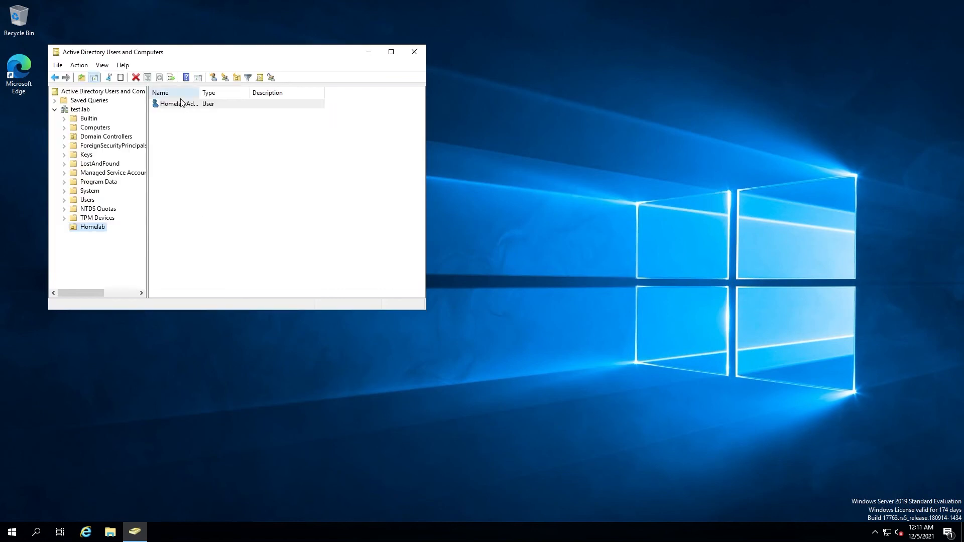
Add Homelab Admin to Domain Admins via its Member Of properties and save.
right_click(177, 103)
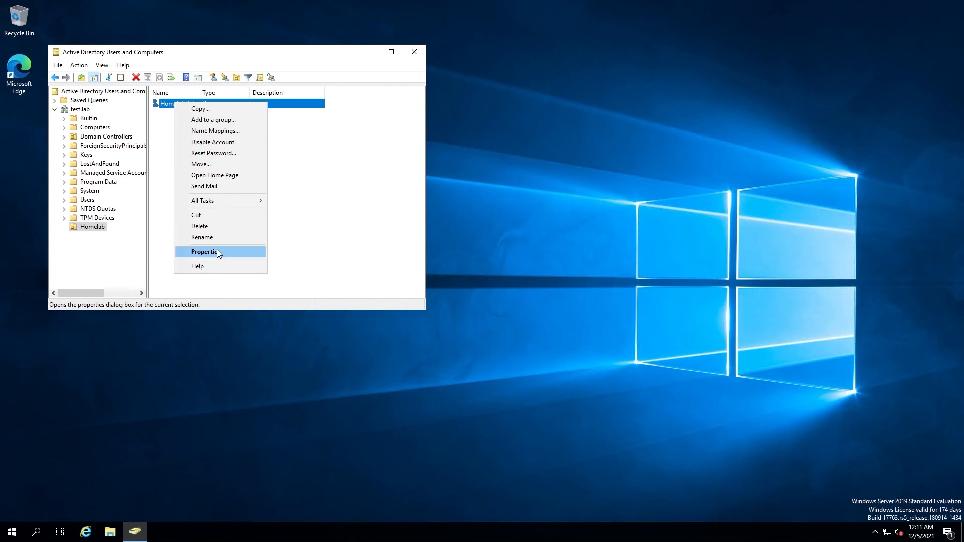
left_click(205, 251)
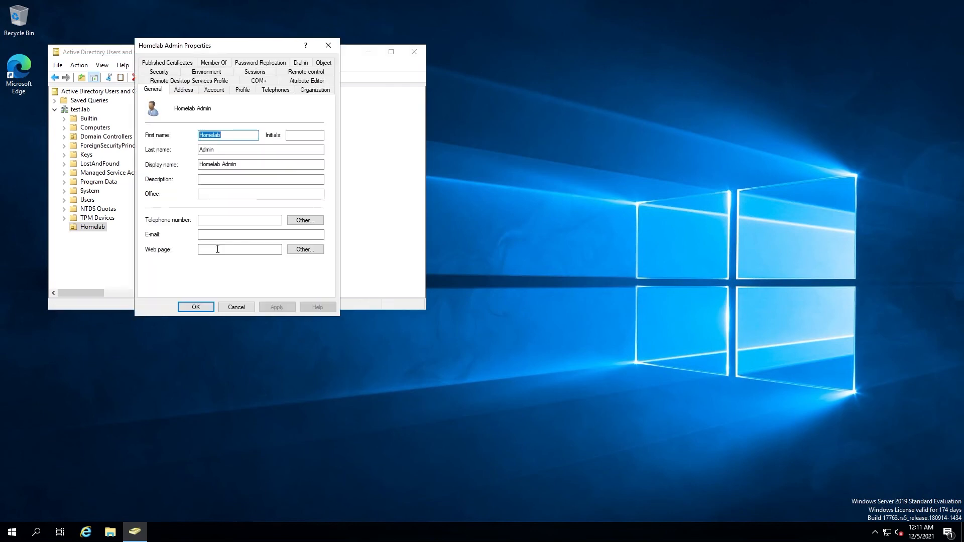
left_click(213, 90)
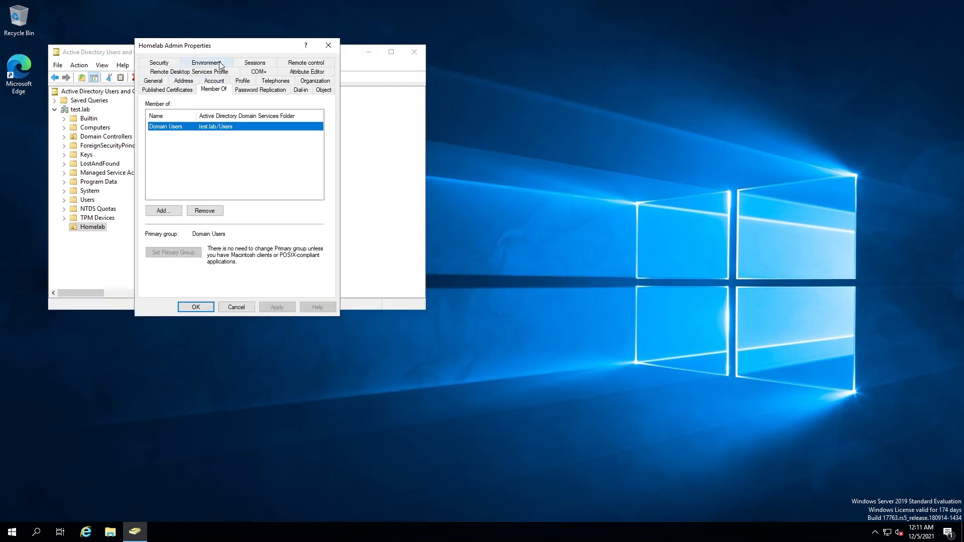
left_click(163, 210)
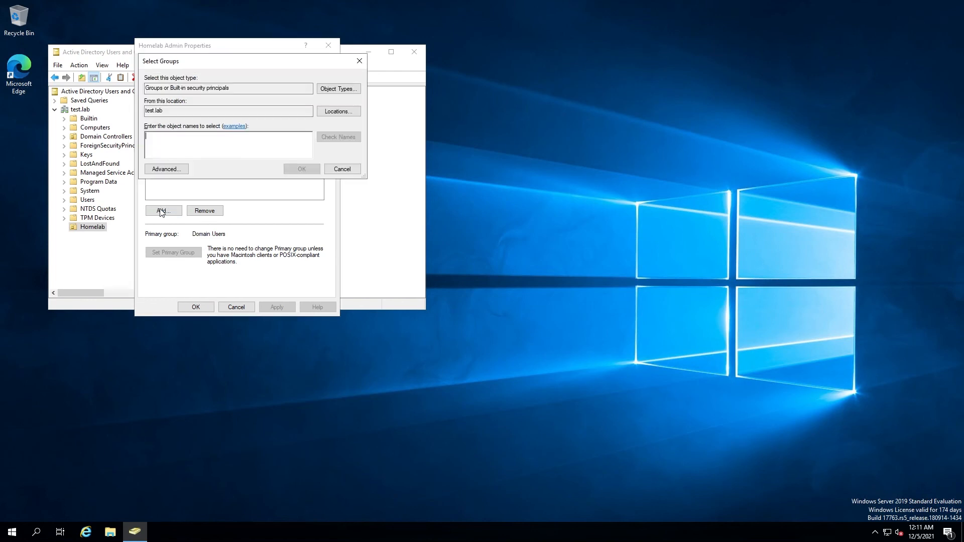
type("domain admin")
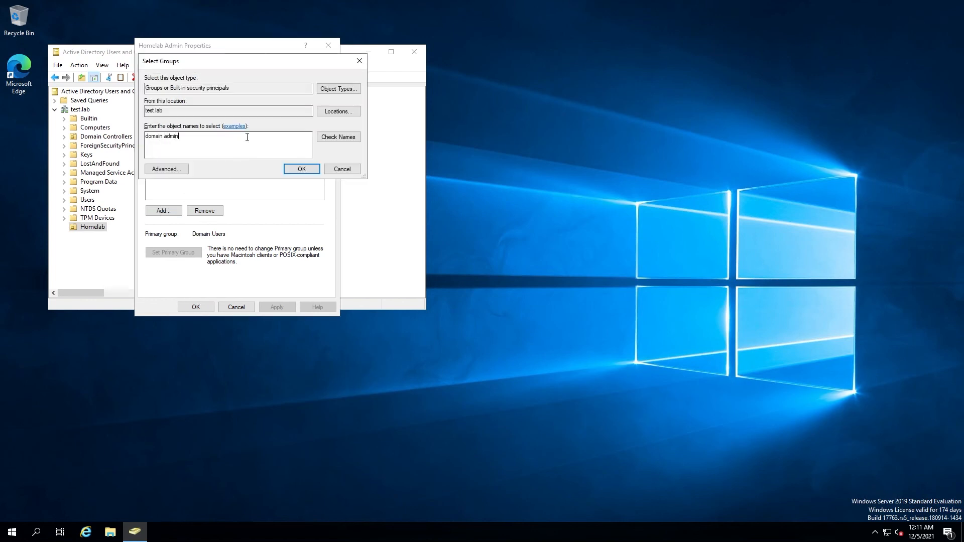
left_click(339, 136)
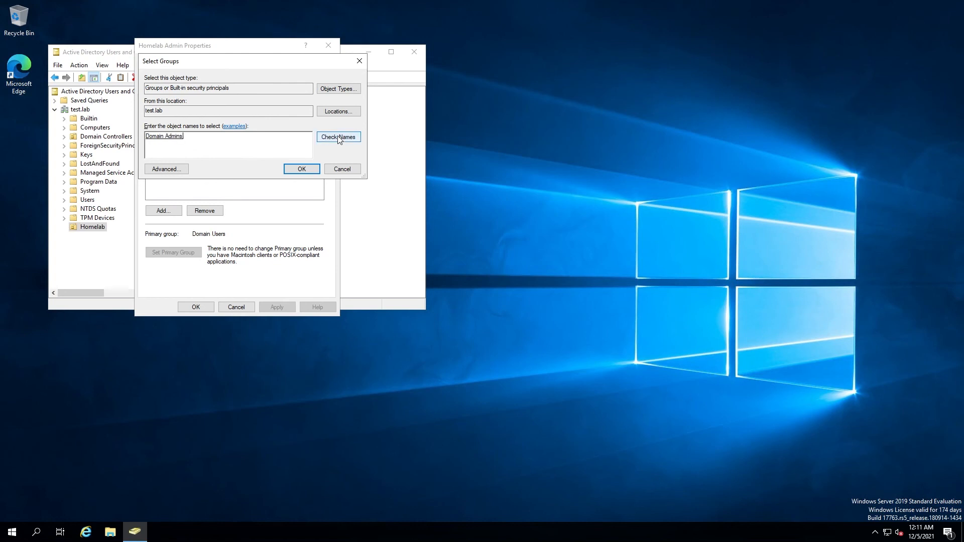
left_click(301, 169)
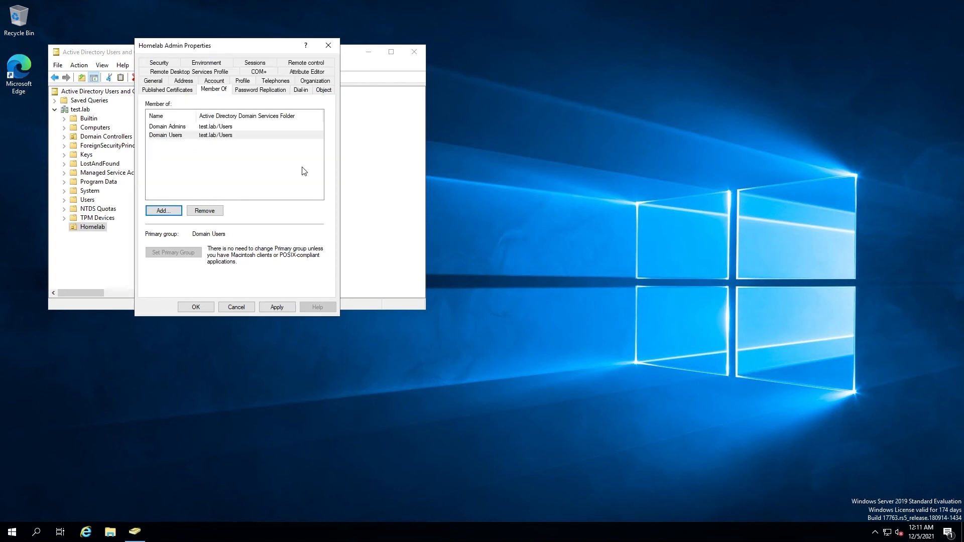
left_click(215, 134)
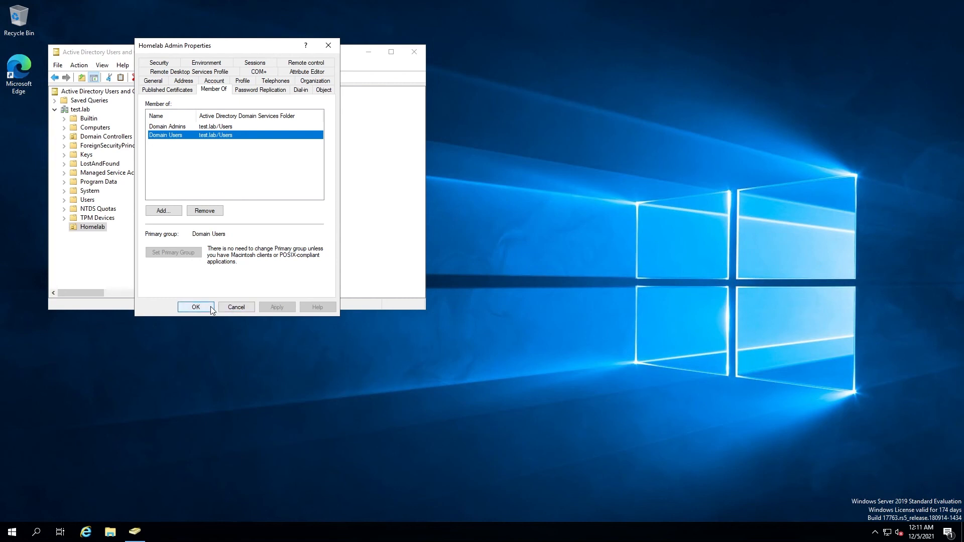
left_click(196, 308)
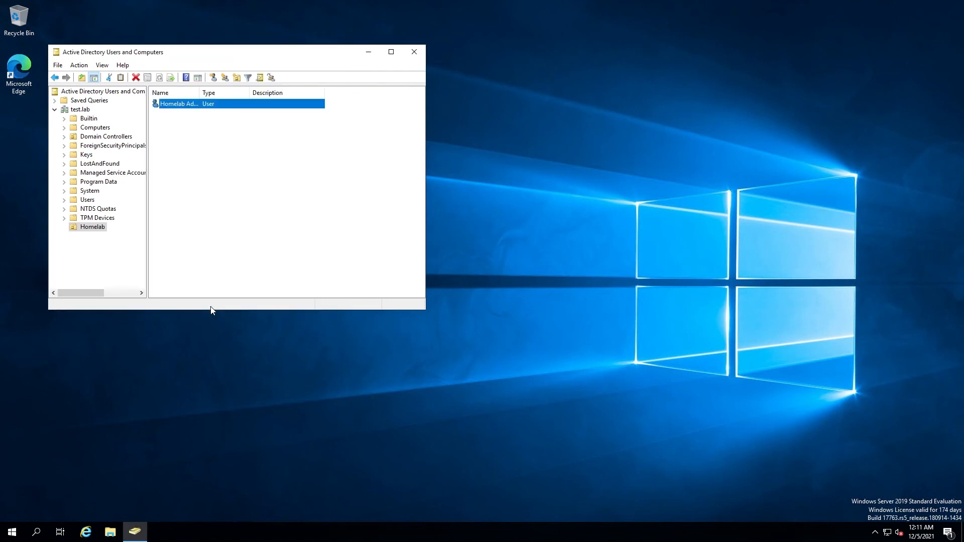
mouse_move(414, 51)
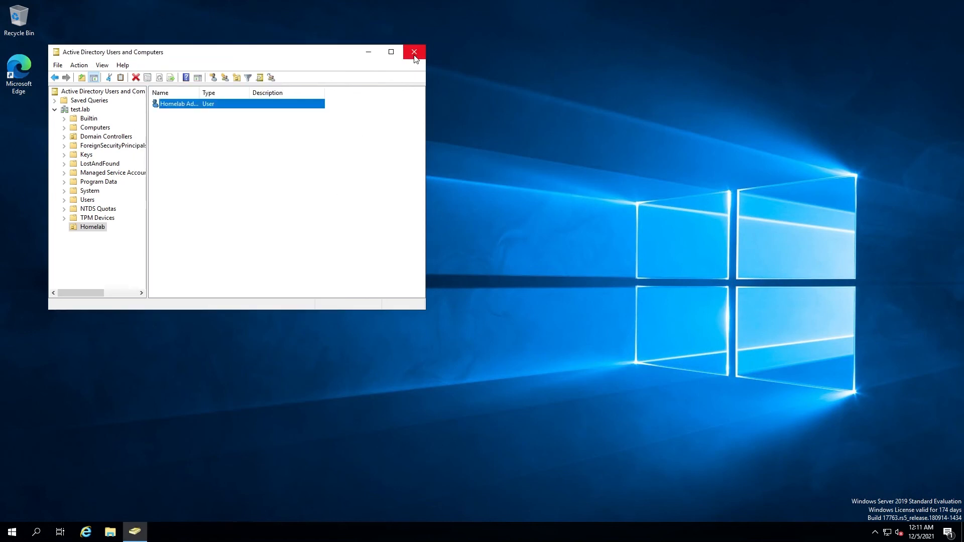
mouse_move(414, 51)
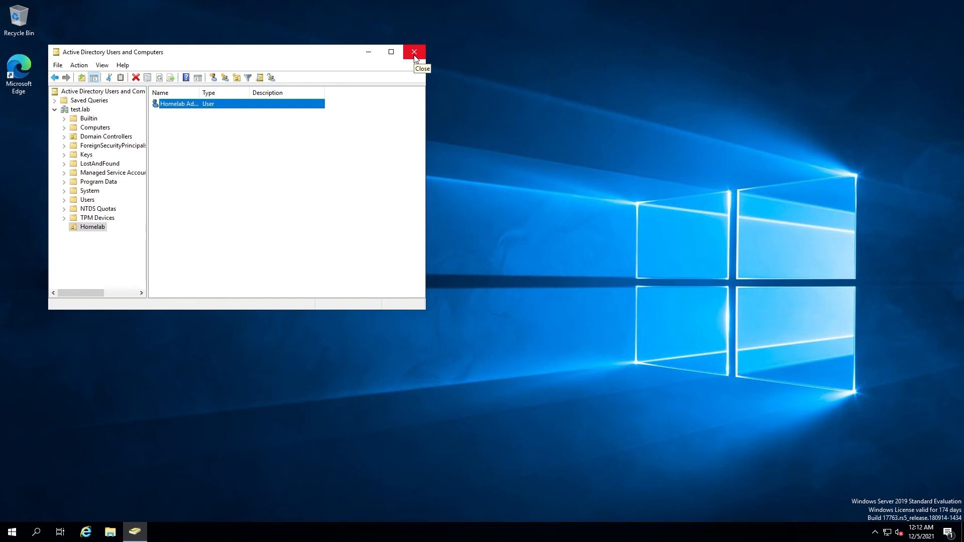
Close the Active Directory Users and Computers console.
left_click(414, 51)
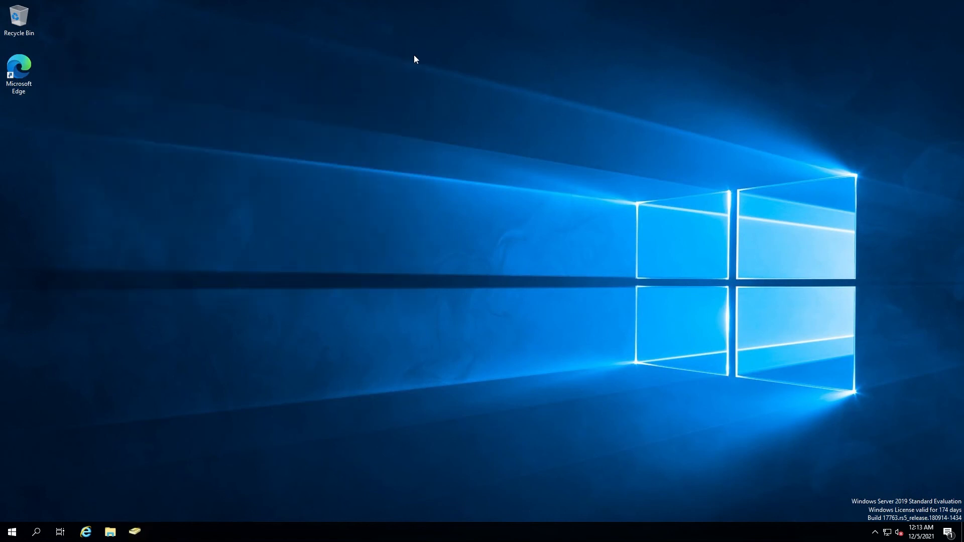